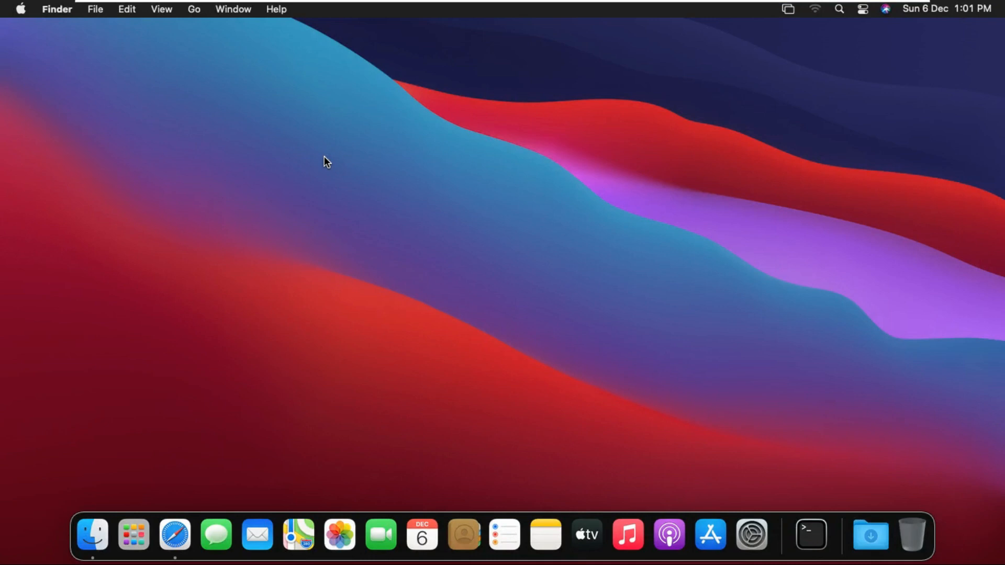
pyautogui.moveTo(689, 76)
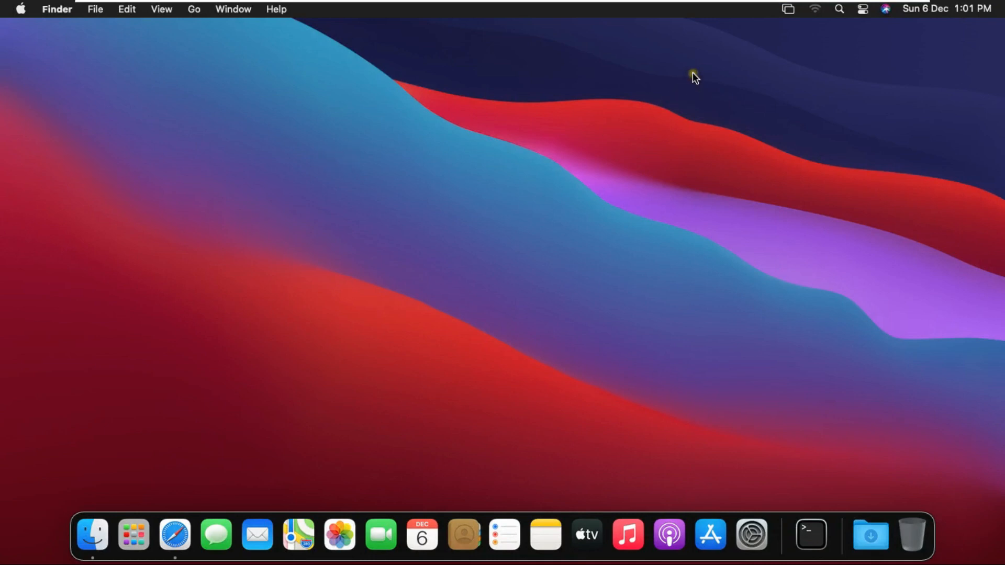
pyautogui.moveTo(565, 145)
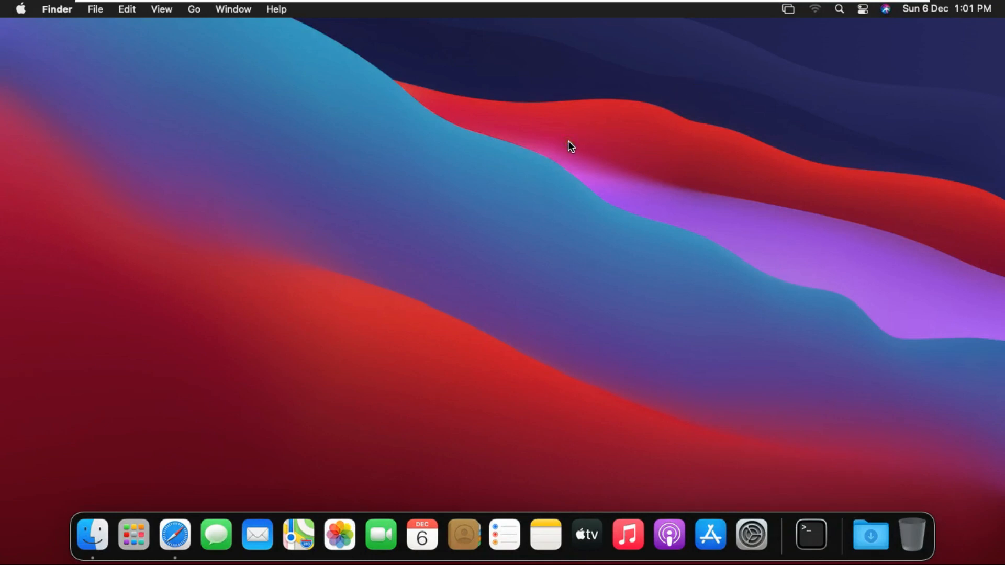
pyautogui.moveTo(566, 146)
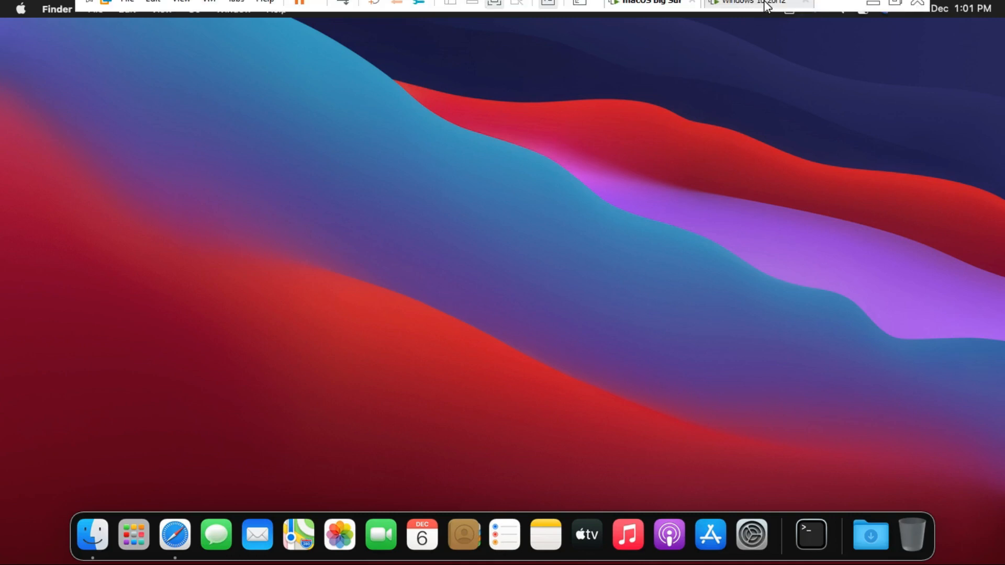
pyautogui.moveTo(761, 11)
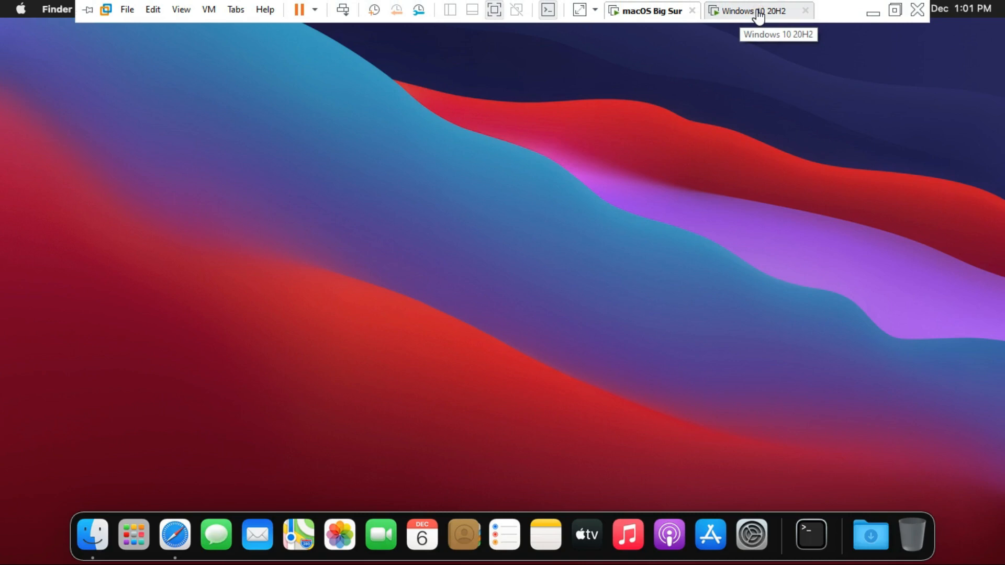
# Open Command Prompt via Run on the Windows 10 VM and run ipconfig to read IPv4 192.168.1.11.
pyautogui.click(754, 10)
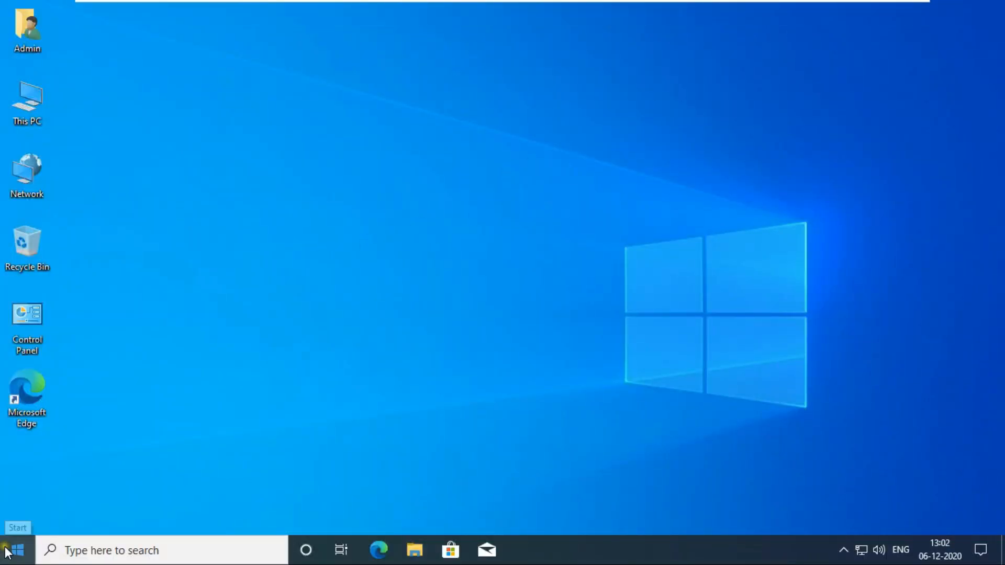
pyautogui.rightClick(10, 547)
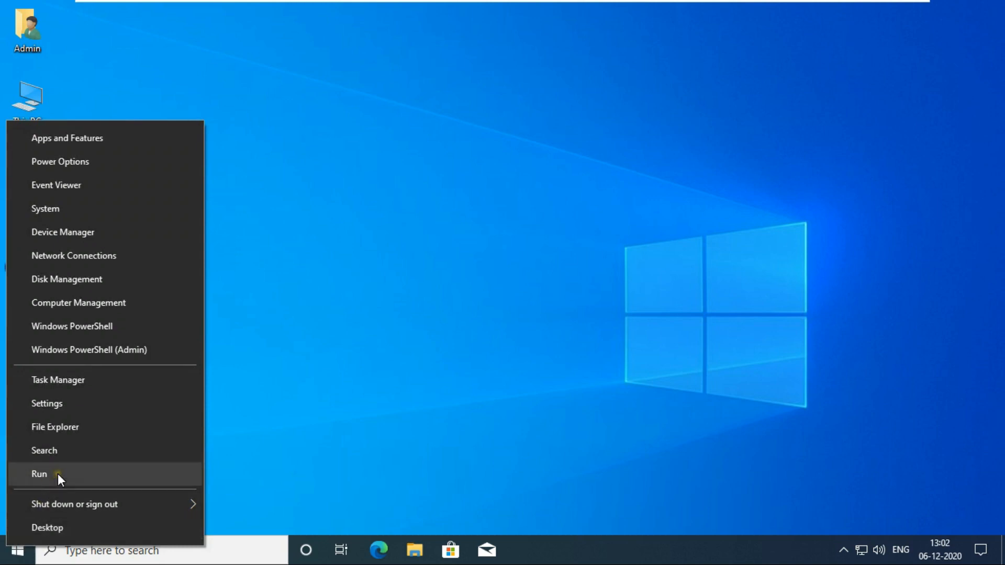
pyautogui.click(35, 474)
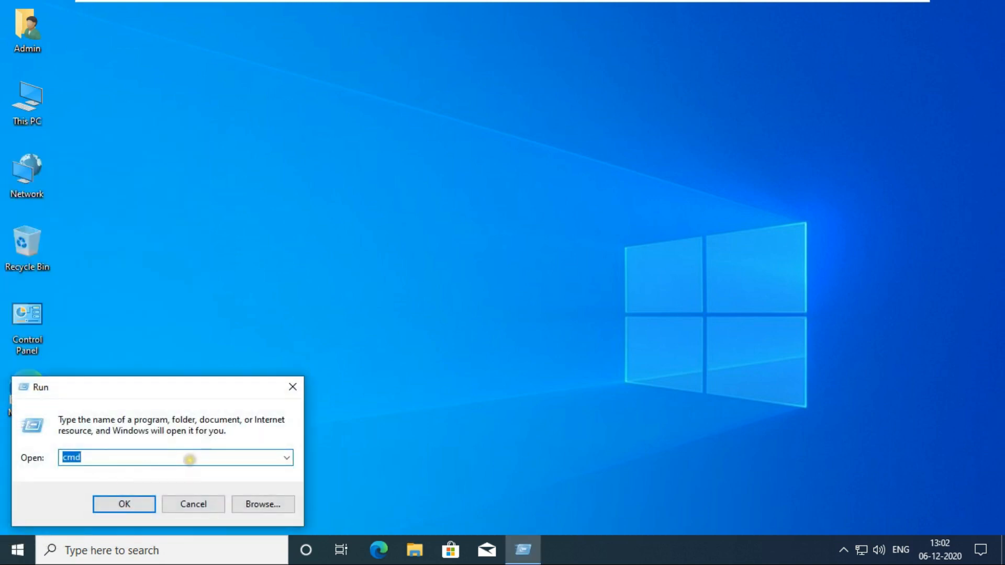
pyautogui.click(124, 503)
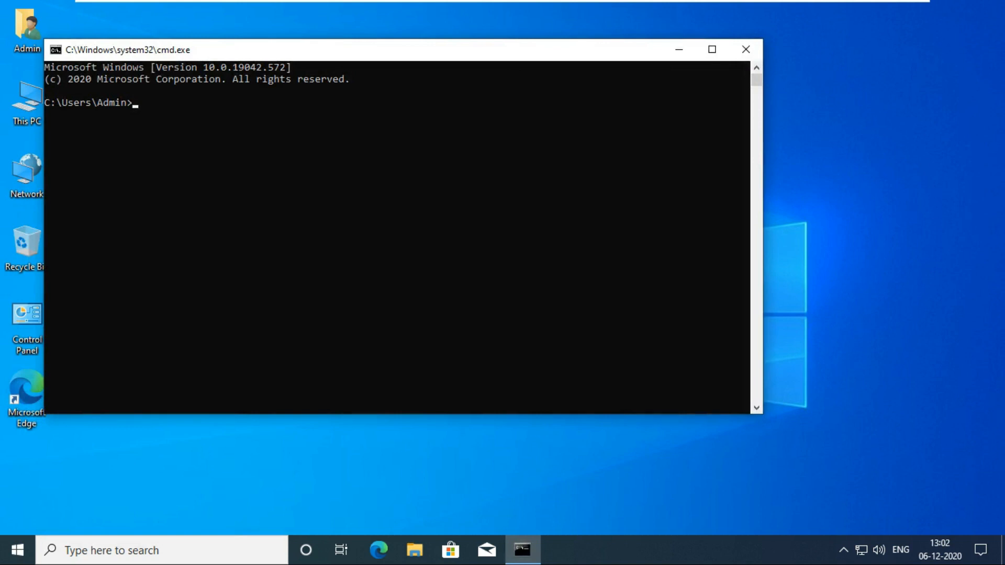
pyautogui.write('i')
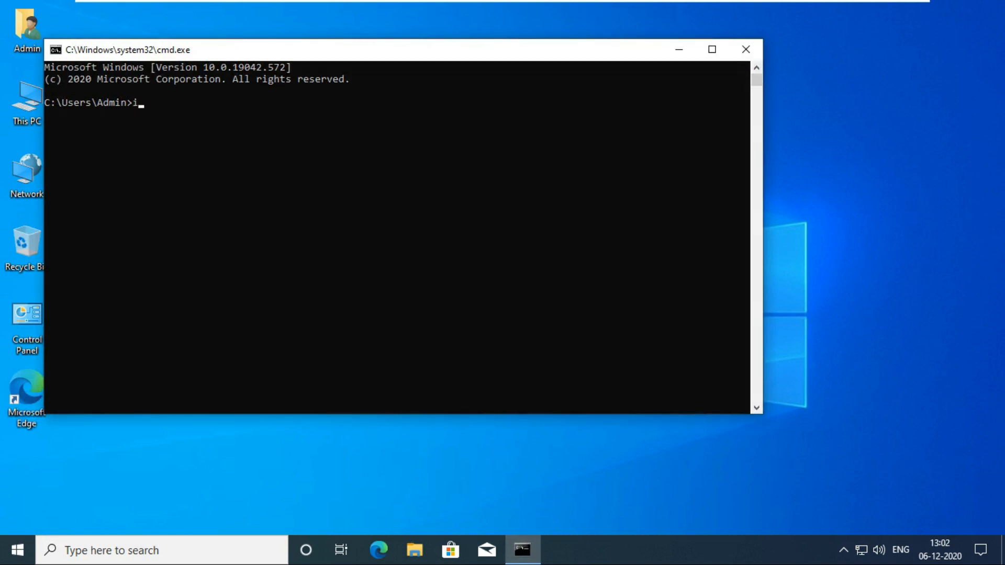
pyautogui.write('pconfig')
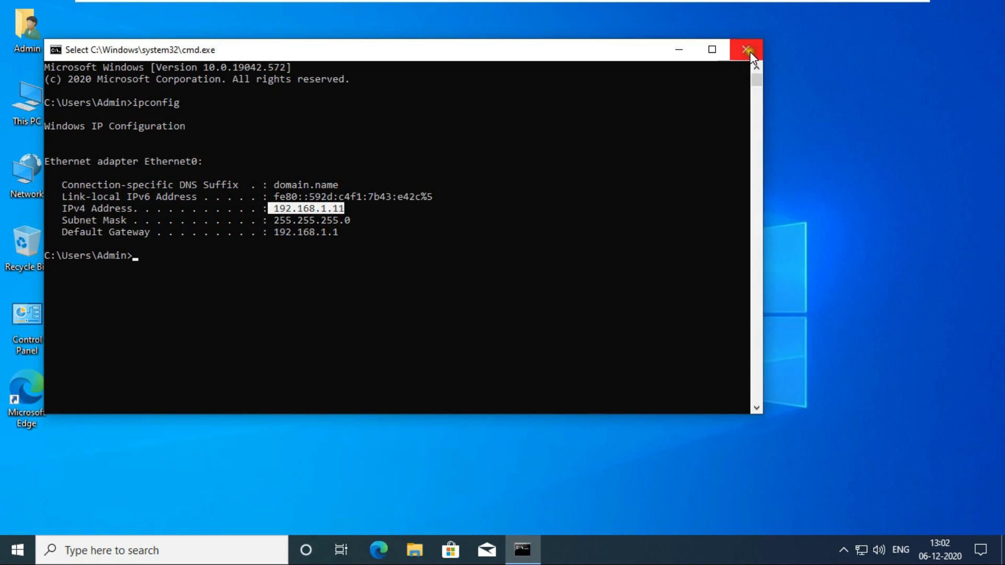
# Reach the Remote Desktop settings page from This PC > Properties and confirm the toggle is On.
pyautogui.click(746, 49)
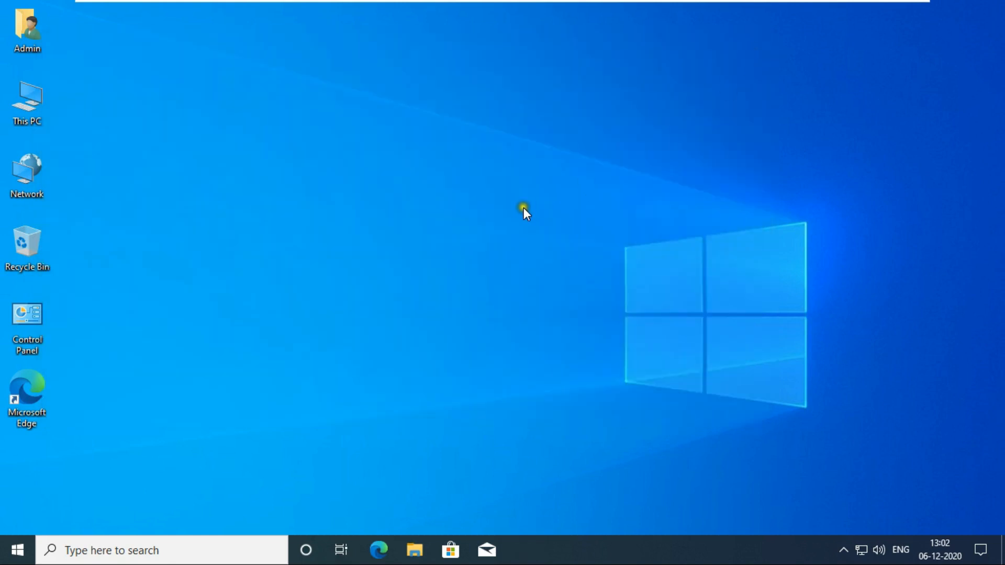
pyautogui.moveTo(35, 115)
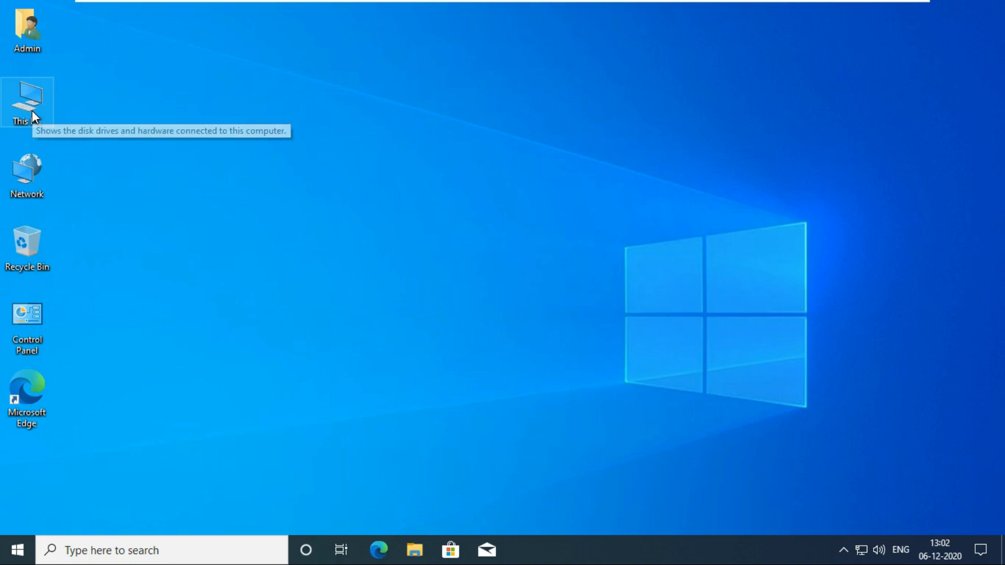
pyautogui.rightClick(30, 97)
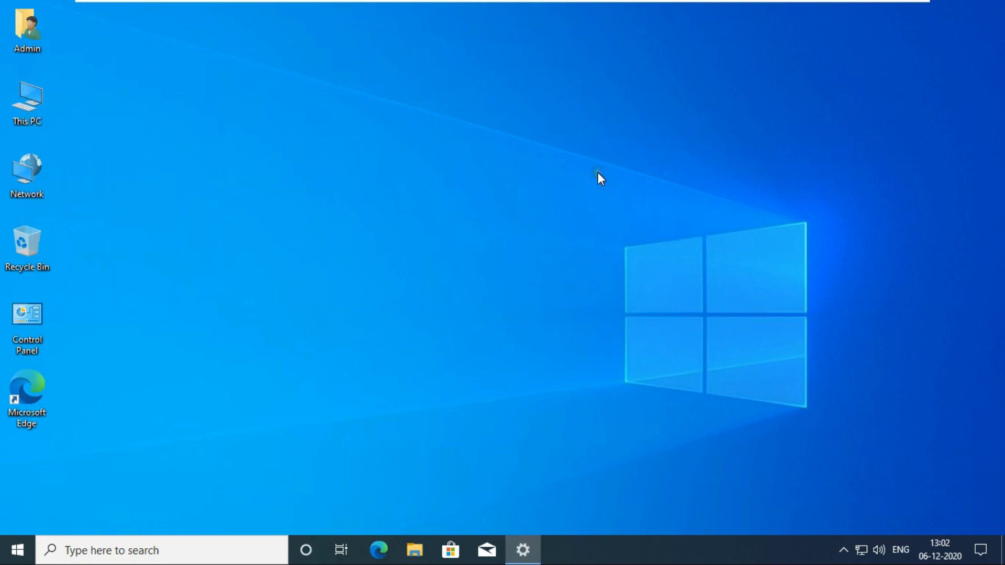
pyautogui.click(524, 550)
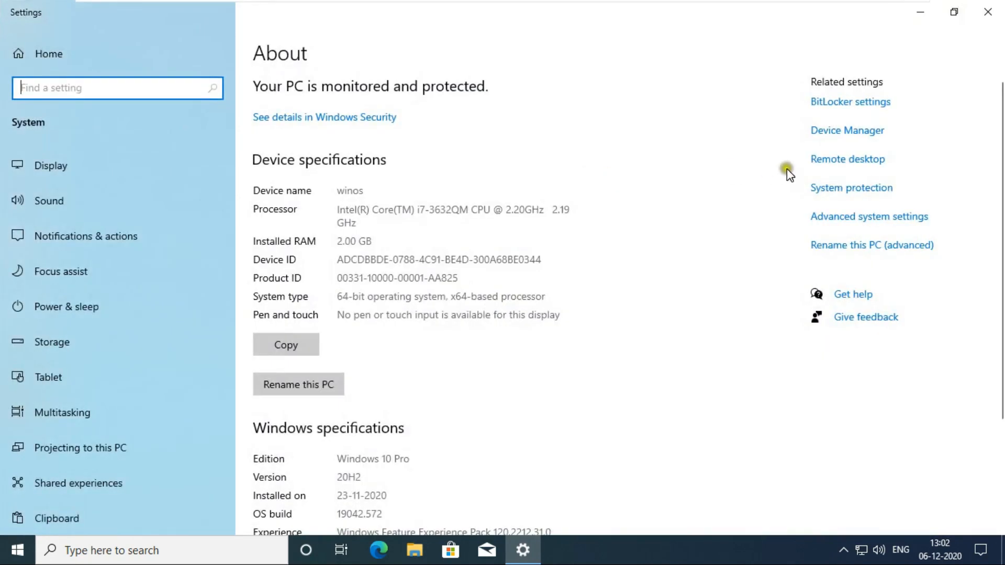
pyautogui.click(847, 159)
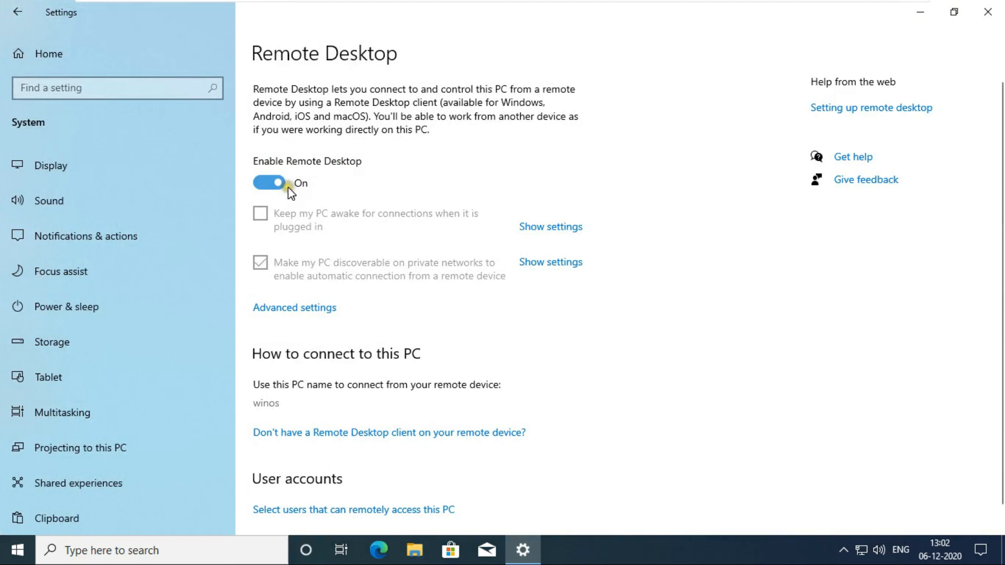
pyautogui.scroll(-3)
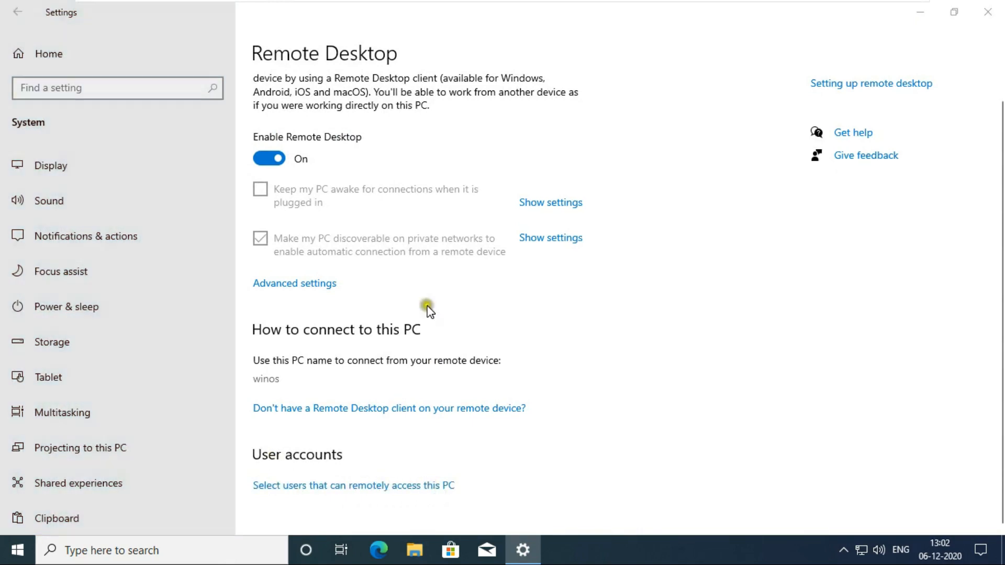
# Review the users allowed to connect remotely, leave the list unchanged and close Settings.
pyautogui.click(354, 485)
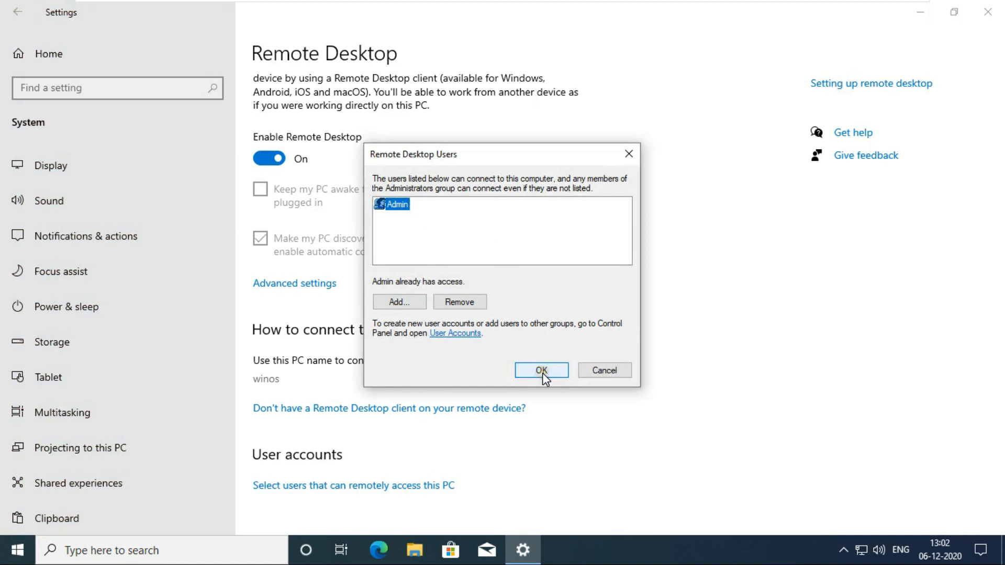
pyautogui.click(540, 370)
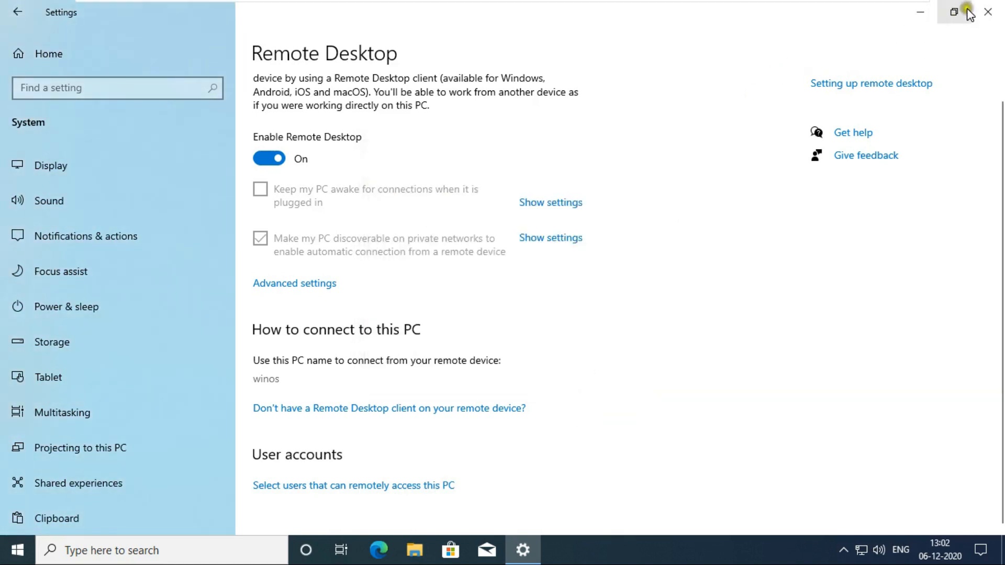
pyautogui.click(985, 15)
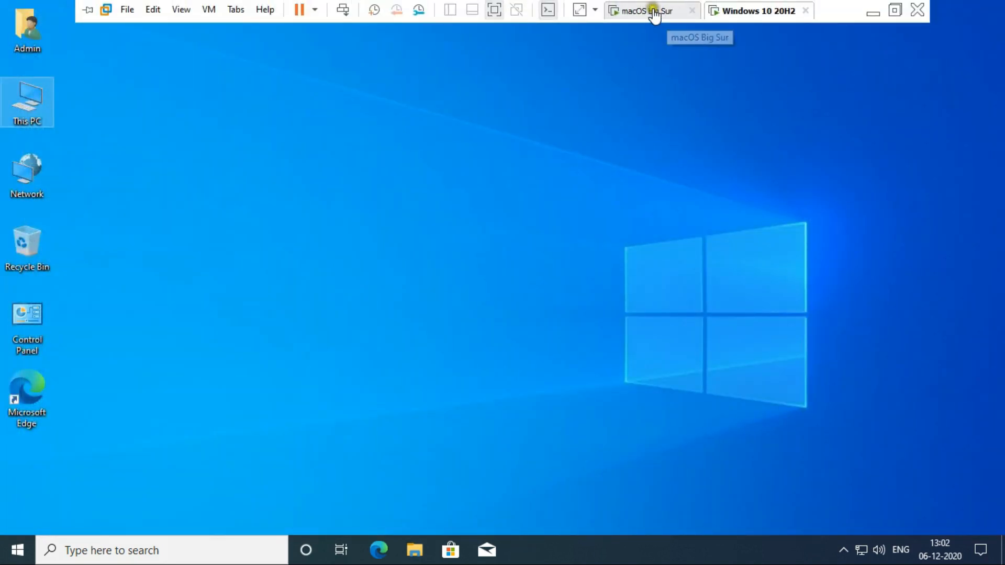
# On the Mac, show the Ethernet connection's details in Network preferences, IP 192.168.1.12.
pyautogui.click(649, 11)
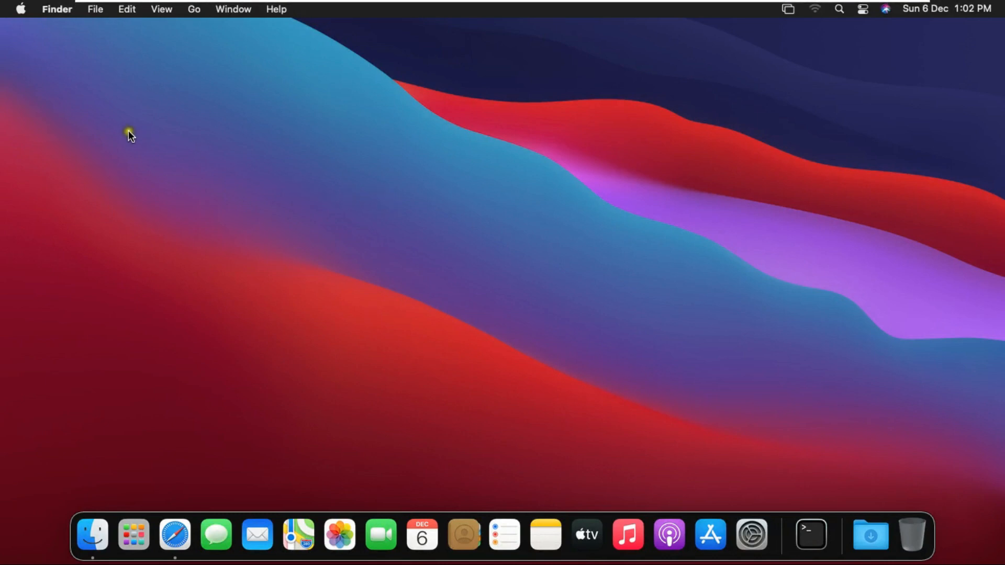
pyautogui.moveTo(121, 132)
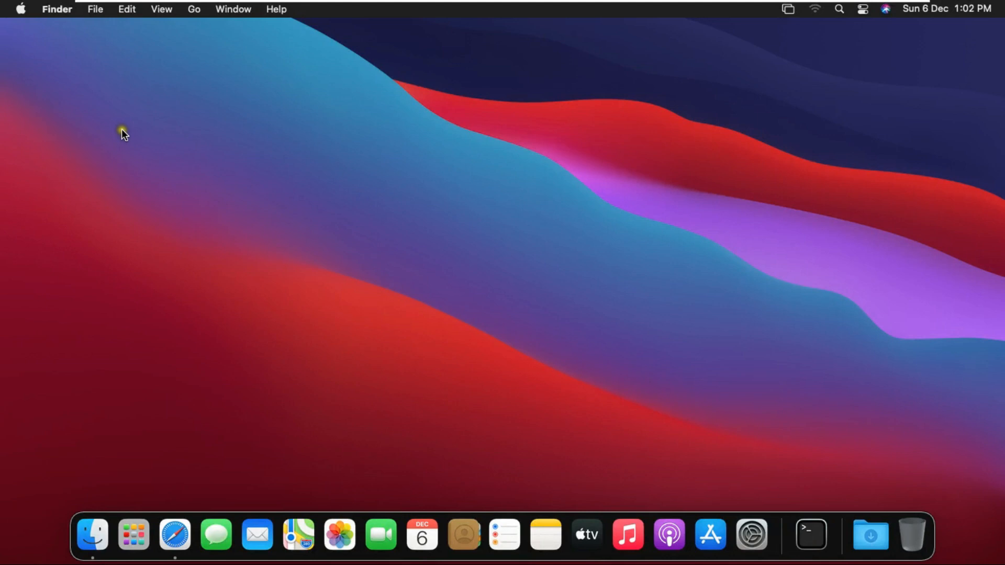
pyautogui.moveTo(23, 12)
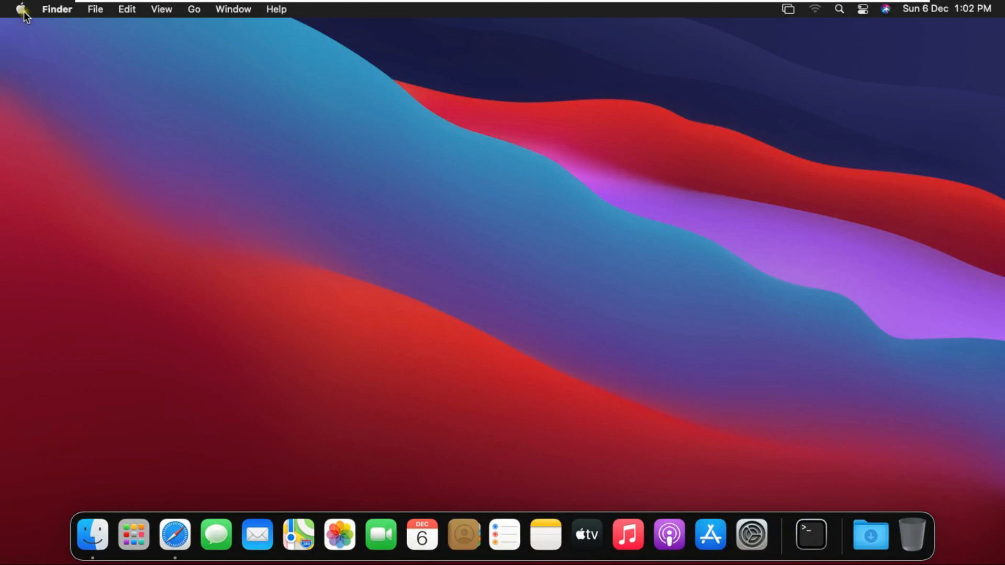
pyautogui.click(22, 9)
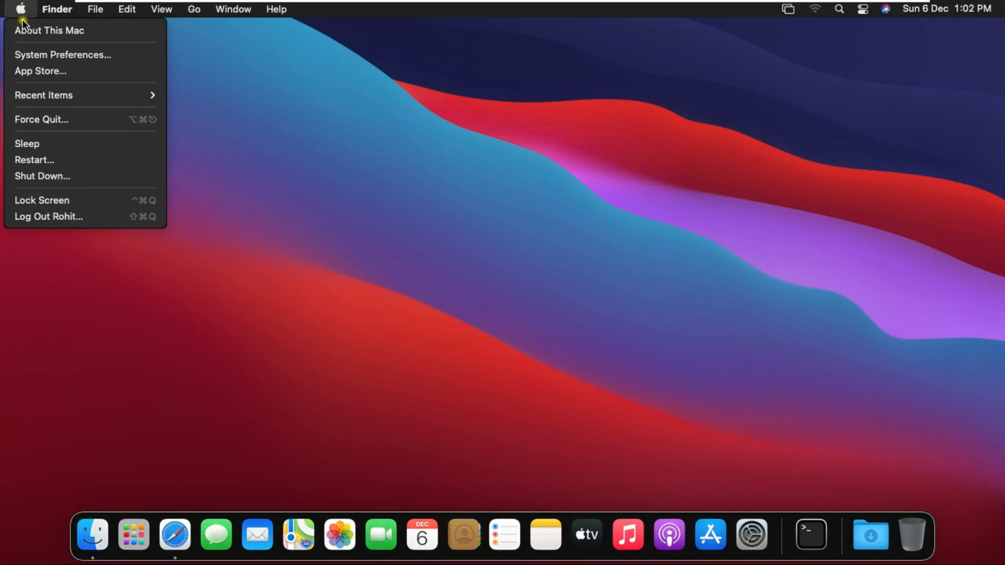
pyautogui.moveTo(65, 61)
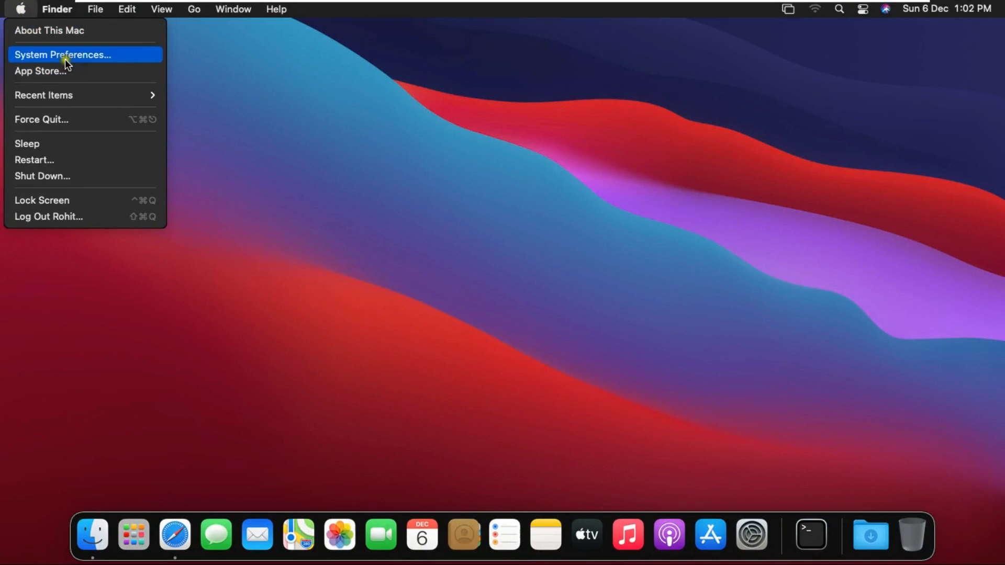
pyautogui.click(62, 54)
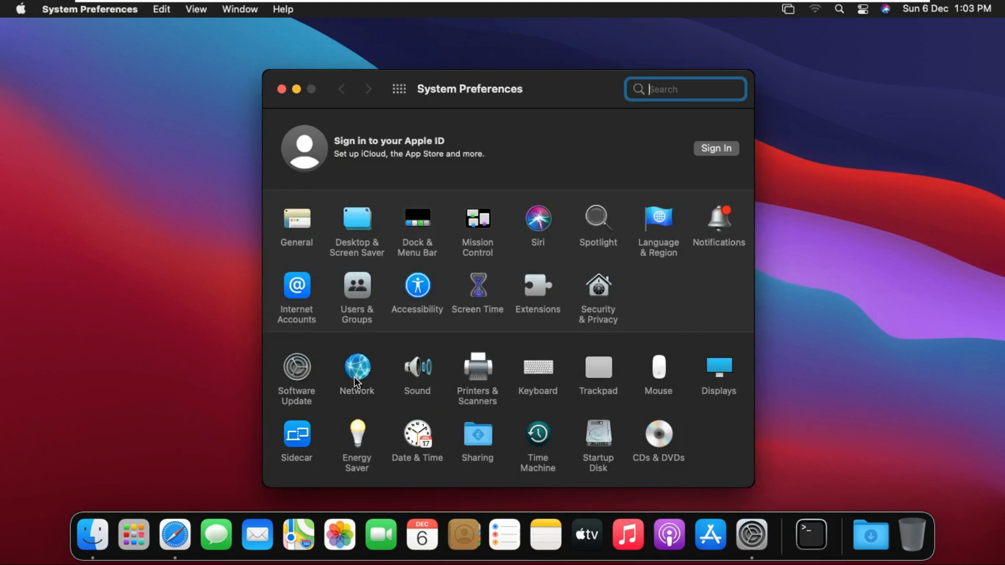
pyautogui.click(357, 367)
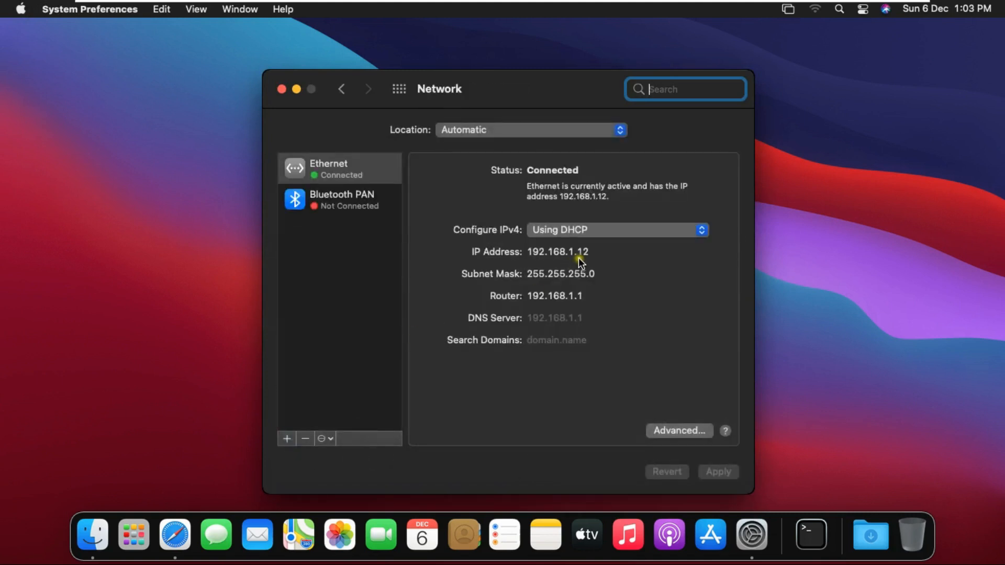
pyautogui.doubleClick(577, 251)
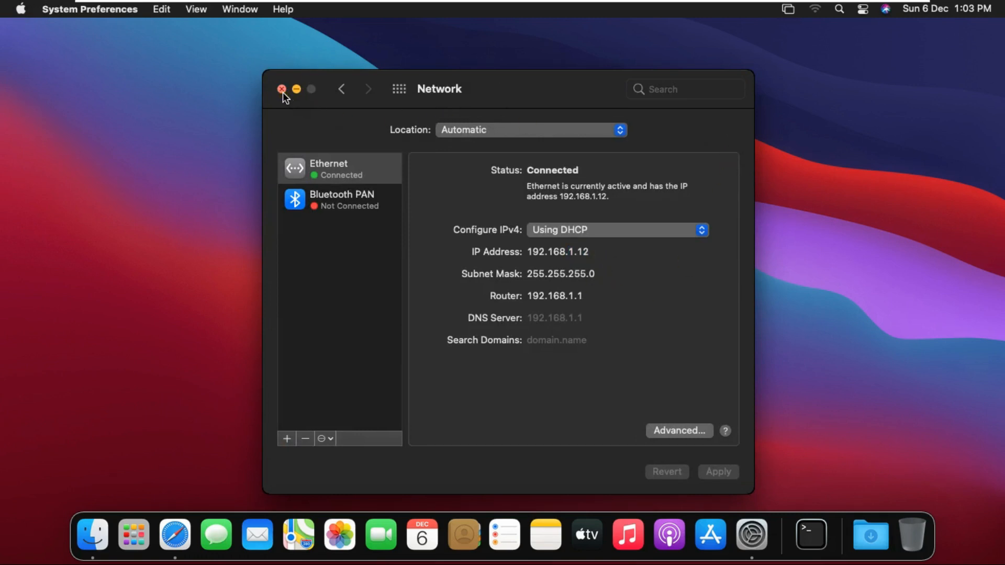
# Run ifconfig in a new Terminal session to list the Mac's network interfaces.
pyautogui.click(281, 89)
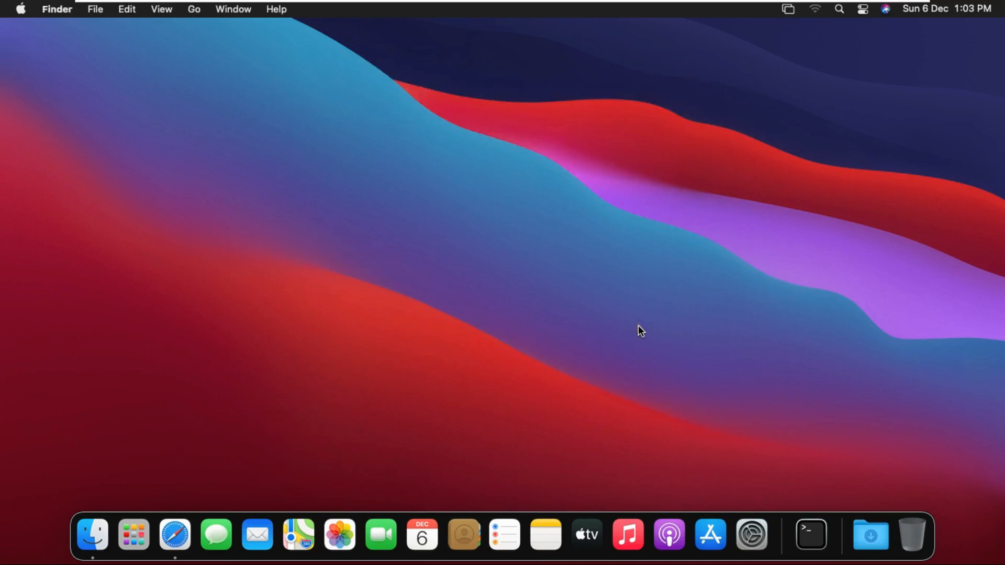
pyautogui.moveTo(766, 477)
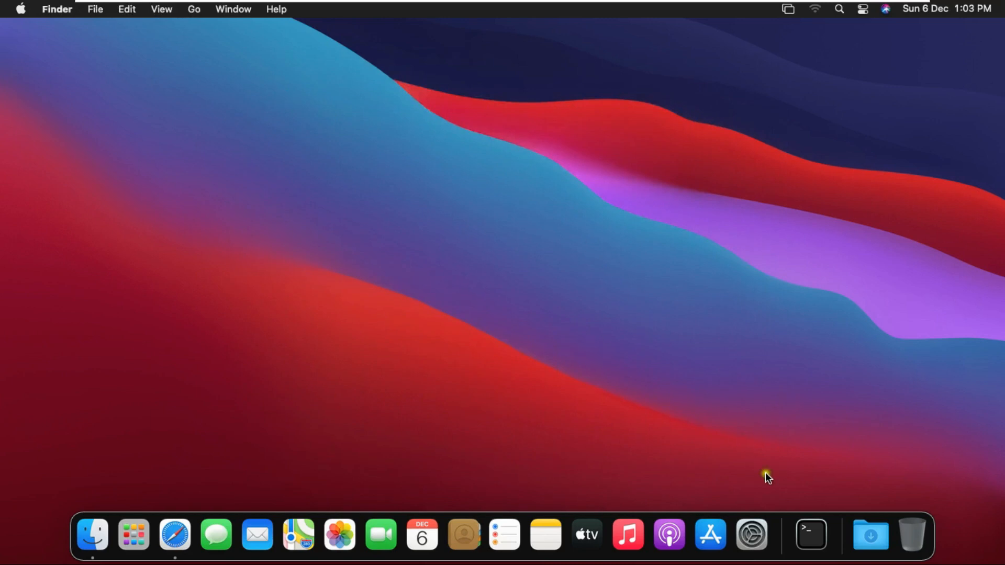
pyautogui.moveTo(810, 532)
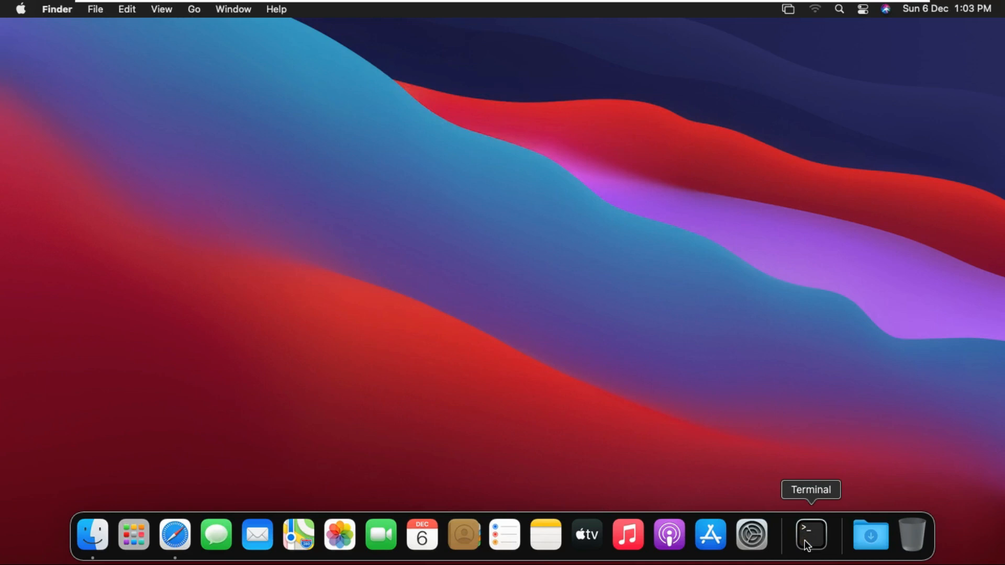
pyautogui.click(810, 536)
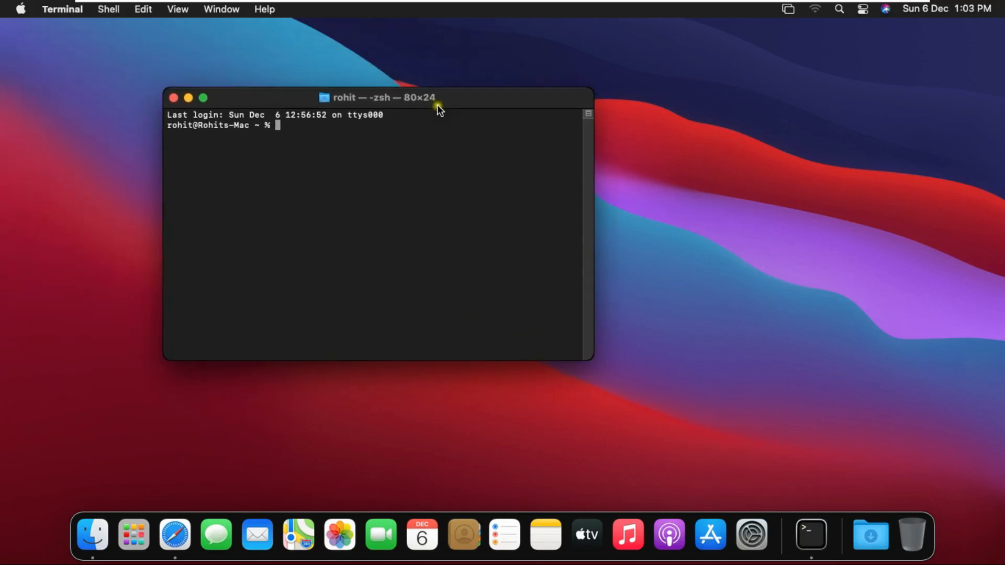
pyautogui.write('if')
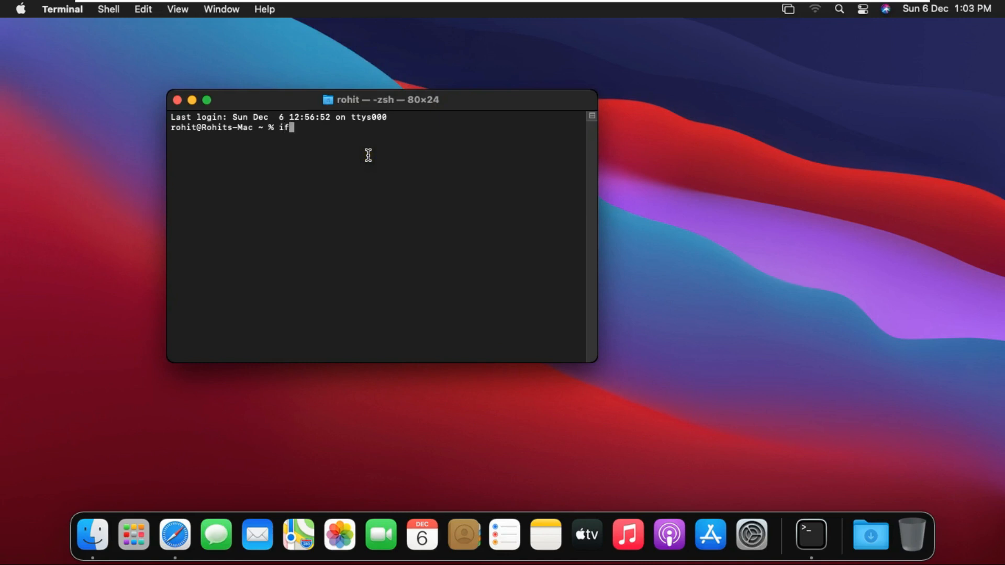
pyautogui.write('config')
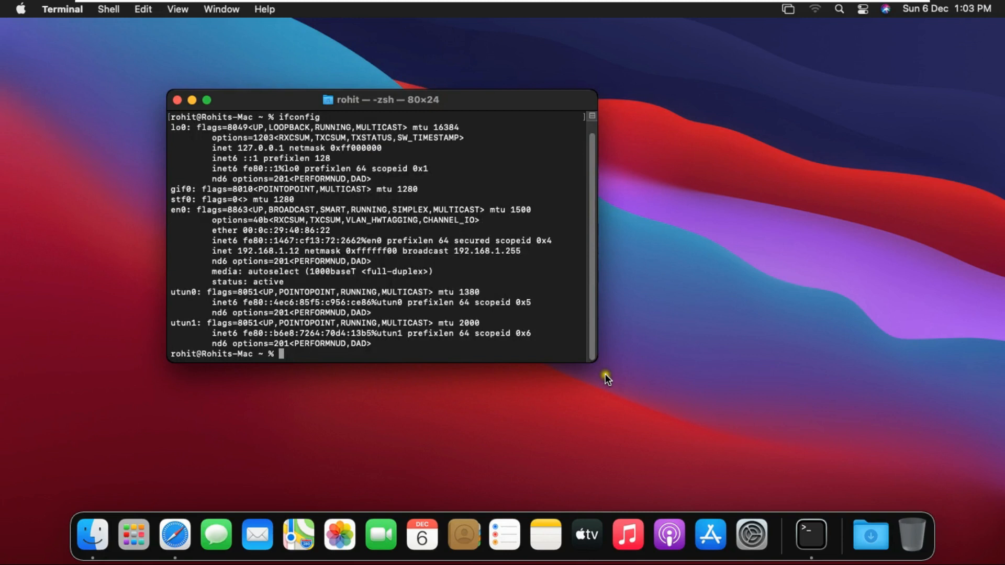
# Enlarge the Terminal window and highlight en0's inet address 192.168.1.12.
pyautogui.moveTo(599, 364); pyautogui.dragTo(778, 437)
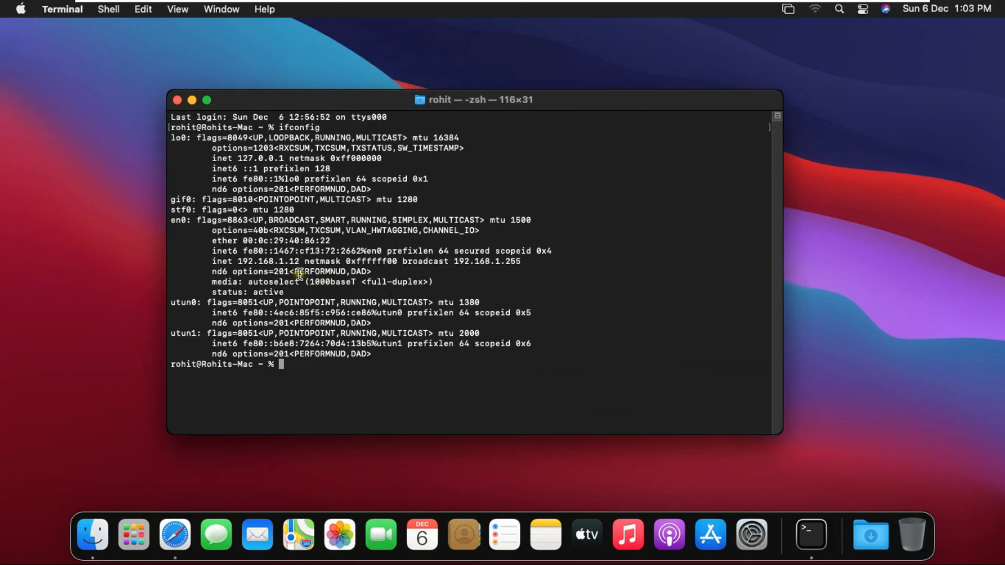
pyautogui.moveTo(240, 261)
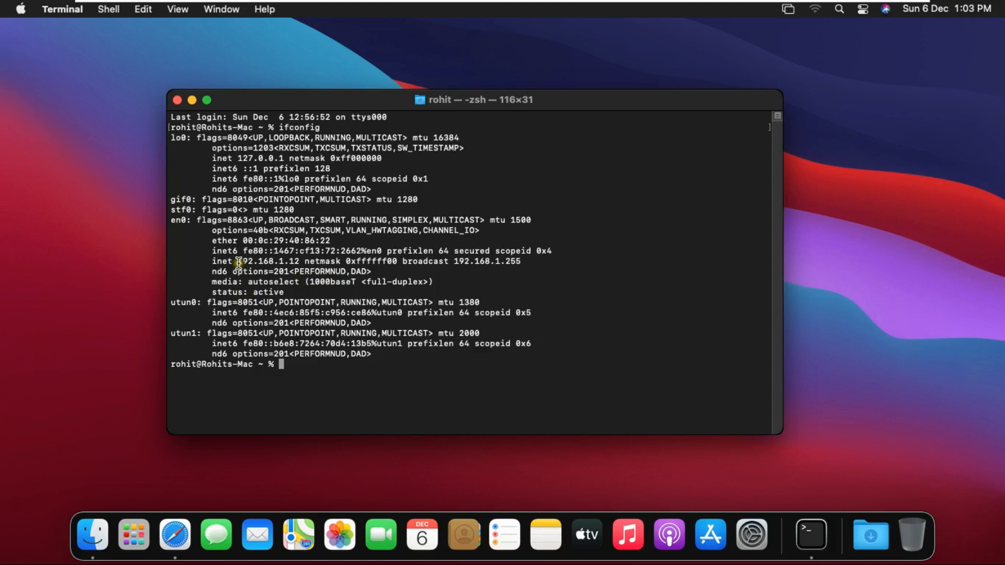
pyautogui.doubleClick(267, 262)
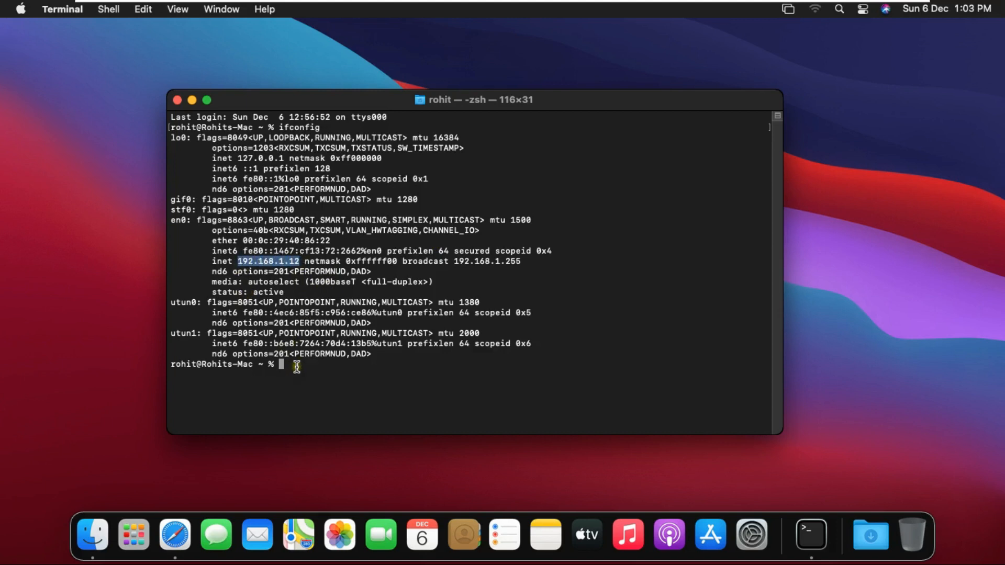
pyautogui.click(287, 365)
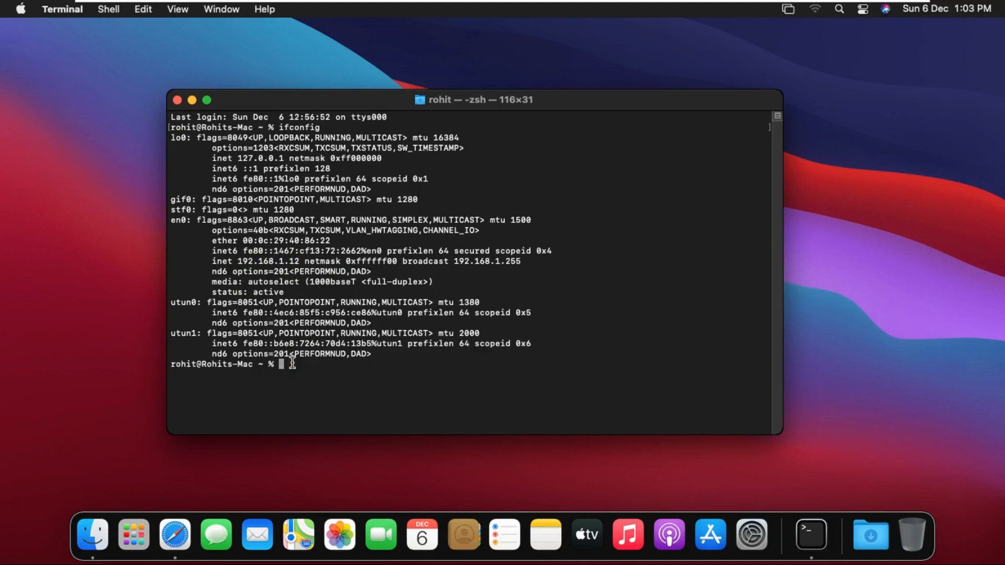
# Ping 192.168.1.11, stop it after replies with 0.0% packet loss, and close Terminal.
pyautogui.write('ping')
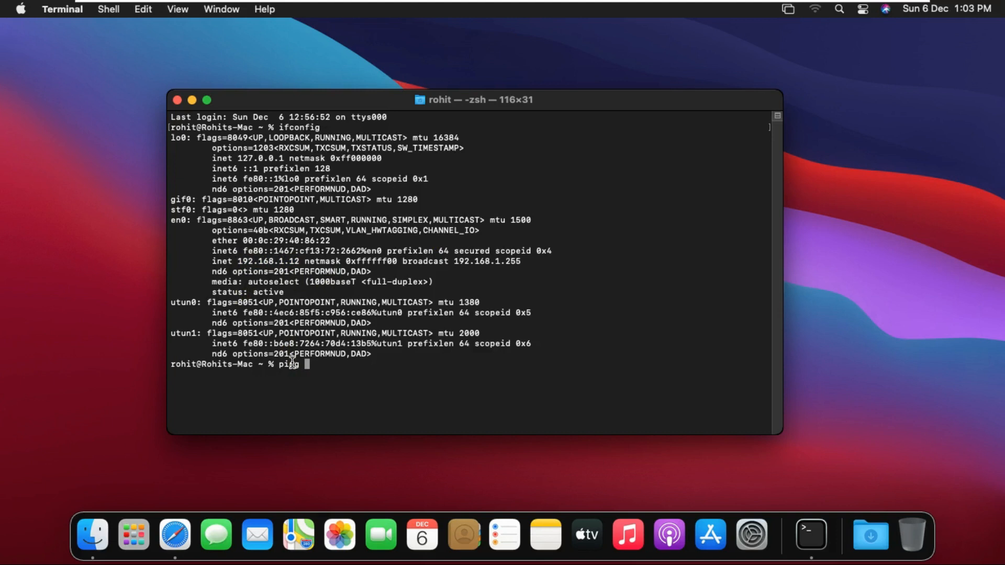
pyautogui.write('192.168.1.11')
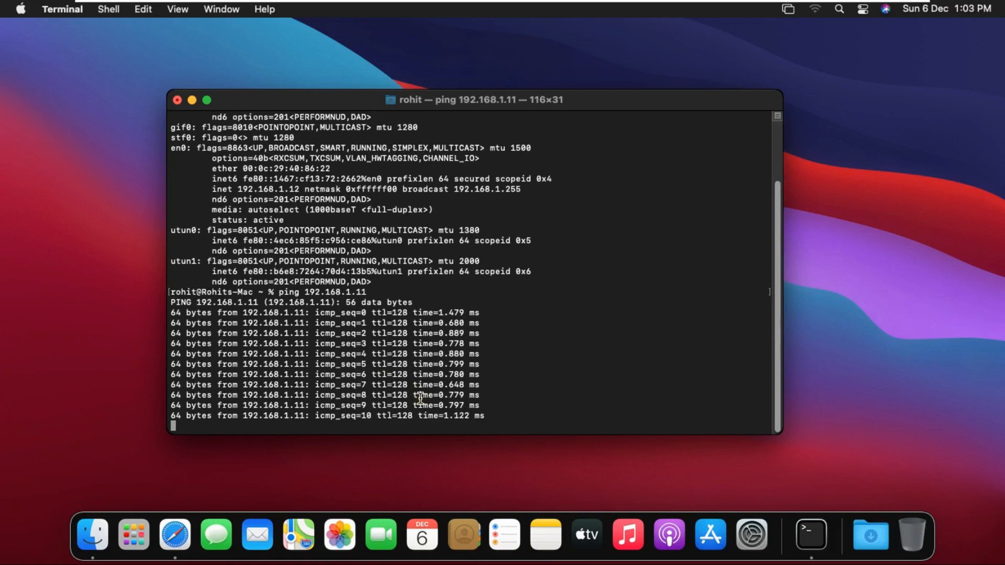
pyautogui.press('ctrl+c')
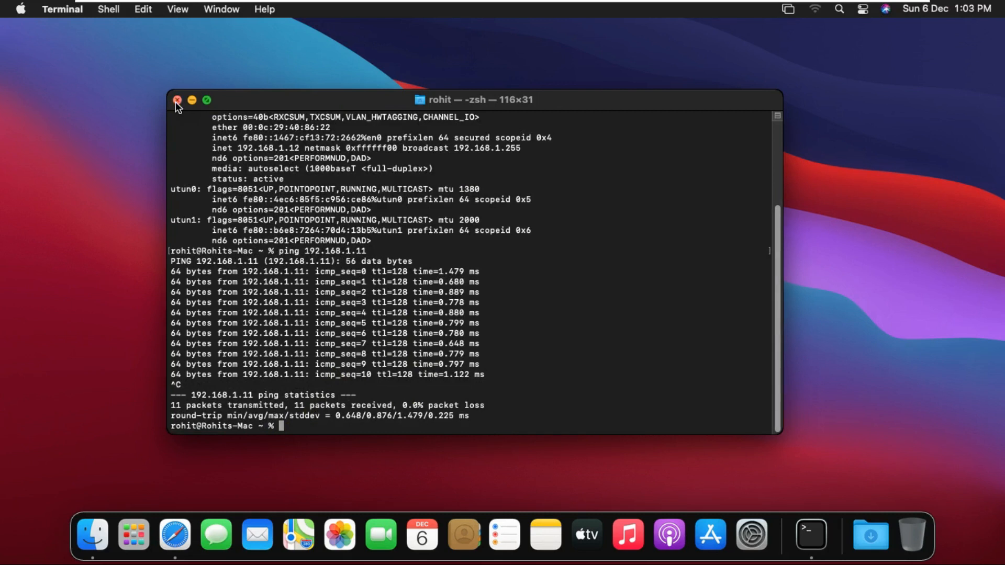
pyautogui.click(178, 101)
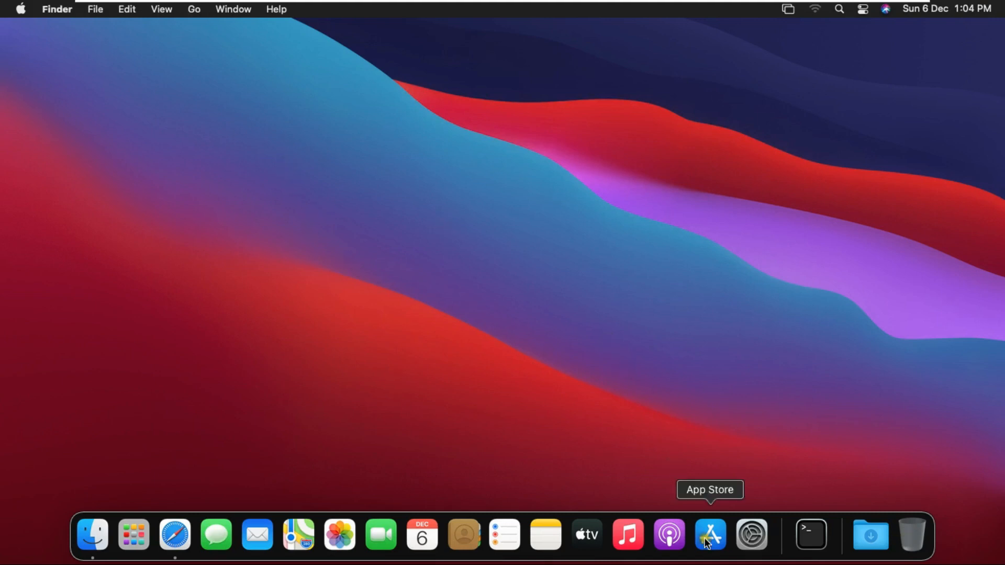
# Search the App Store for "remote desktop".
pyautogui.click(710, 534)
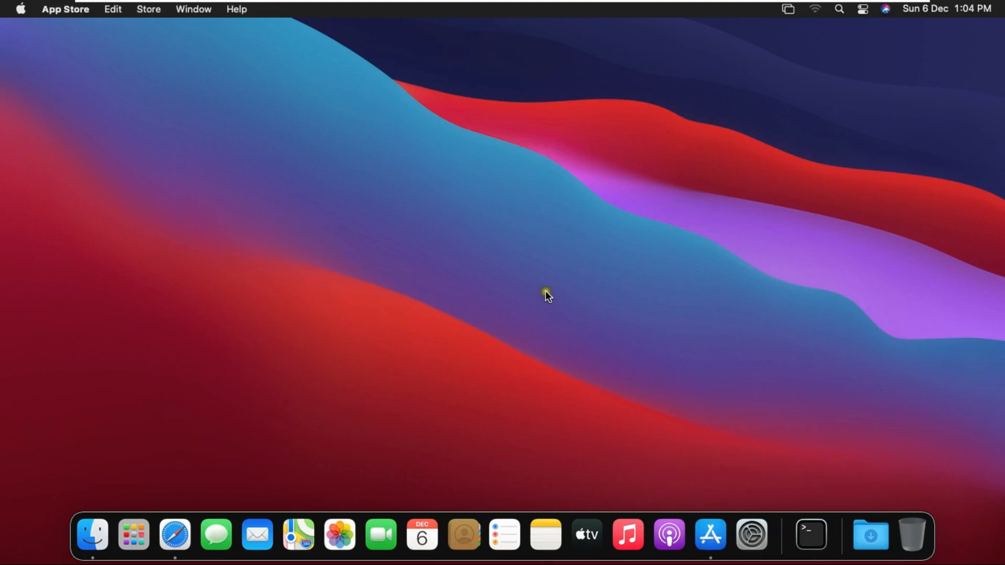
pyautogui.click(709, 535)
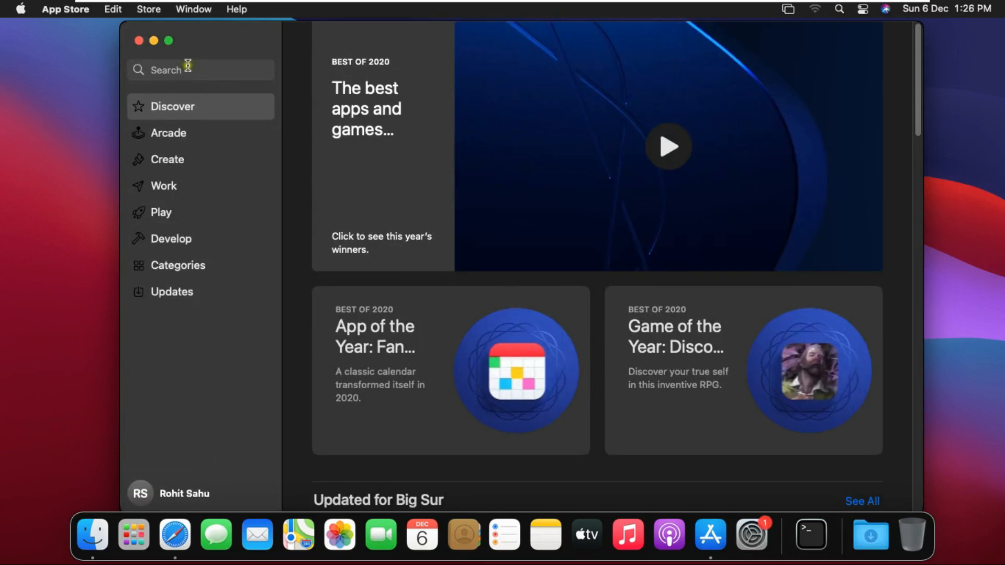
pyautogui.click(200, 69)
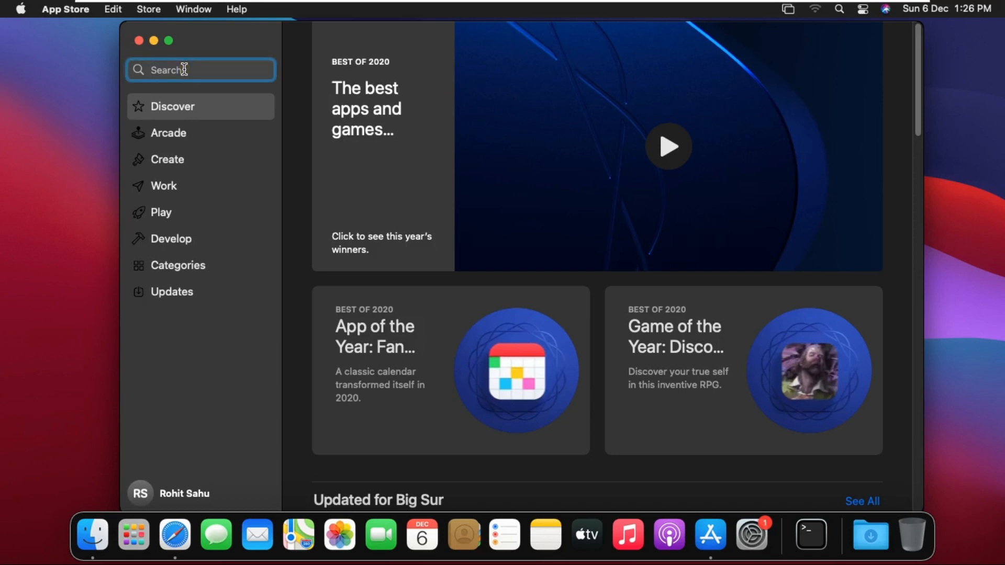
pyautogui.write('remote d')
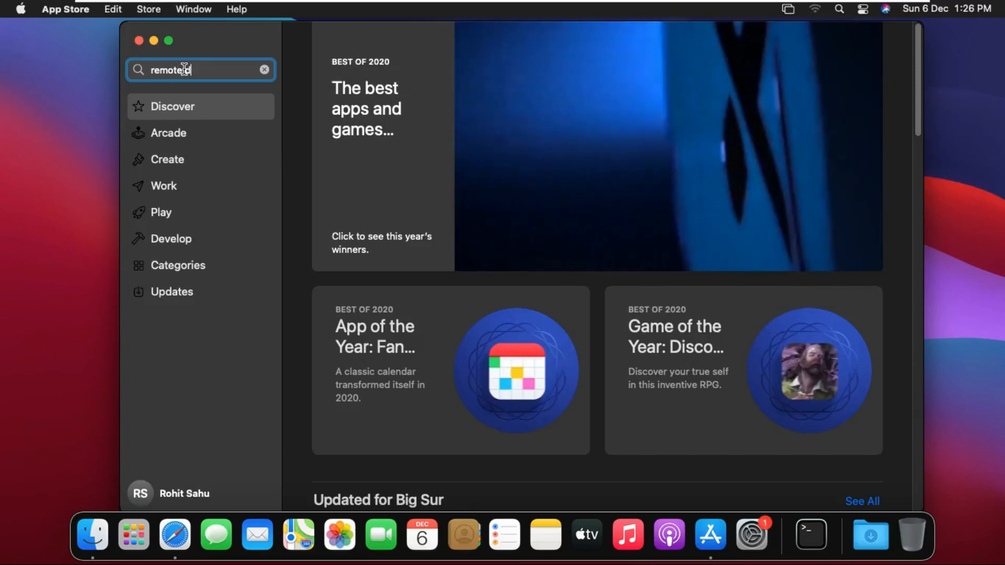
pyautogui.write('esktop')
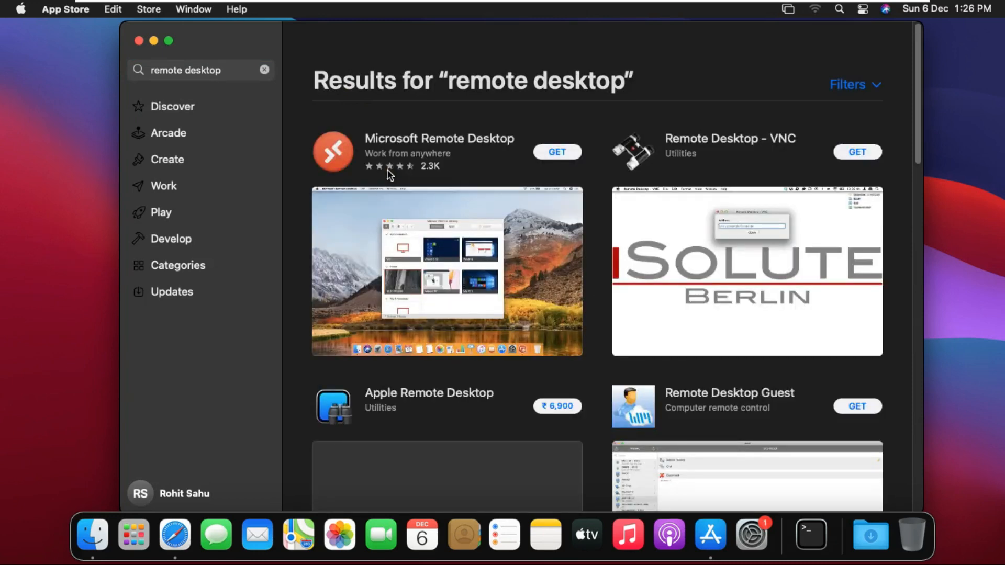
# Get and install Microsoft Remote Desktop and show its product page.
pyautogui.click(557, 152)
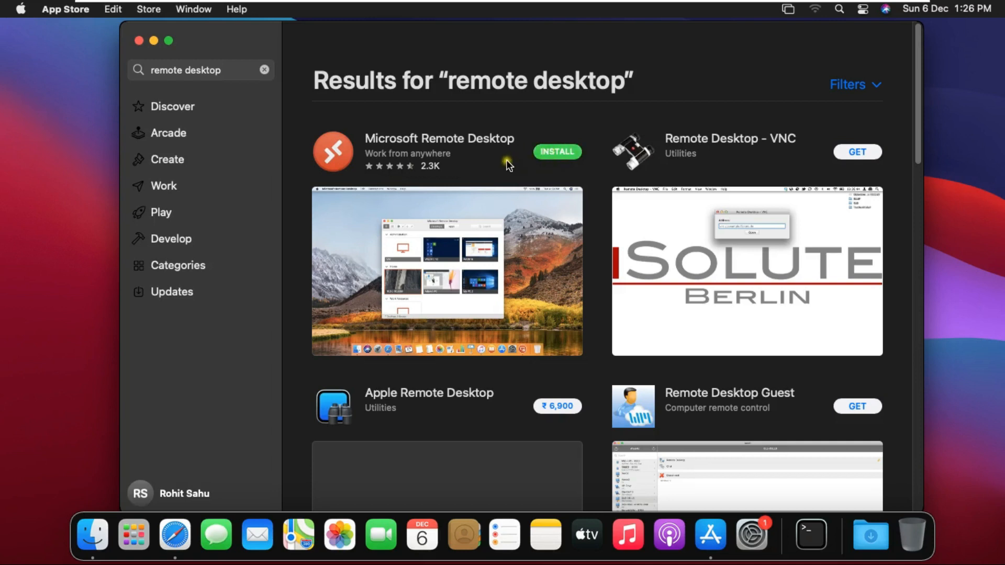
pyautogui.click(557, 150)
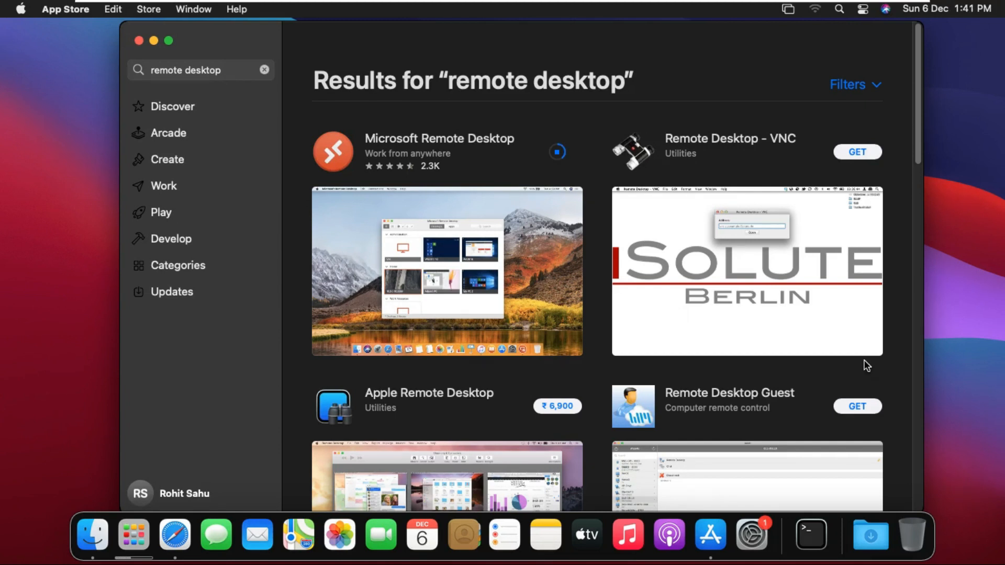
pyautogui.moveTo(836, 366)
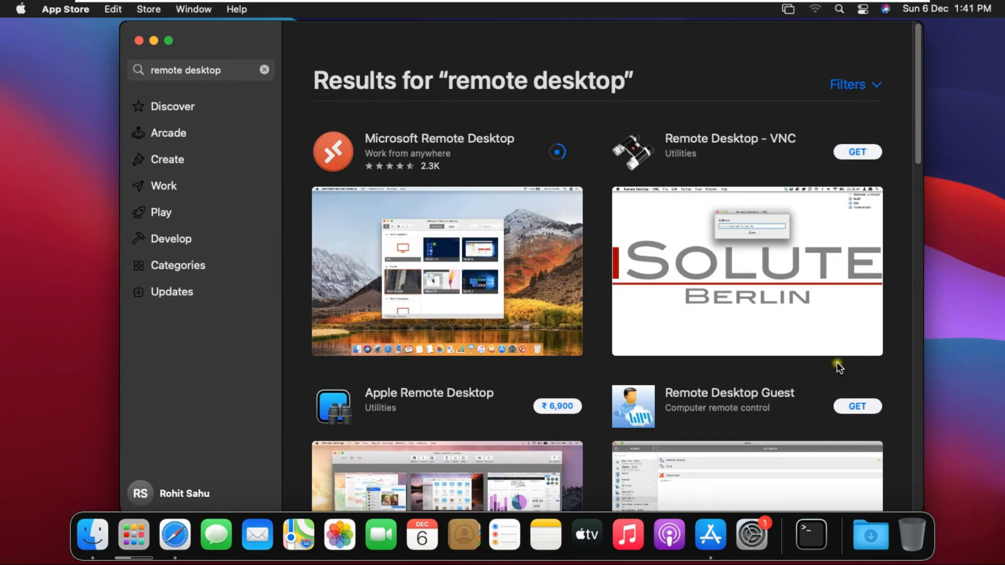
pyautogui.click(440, 138)
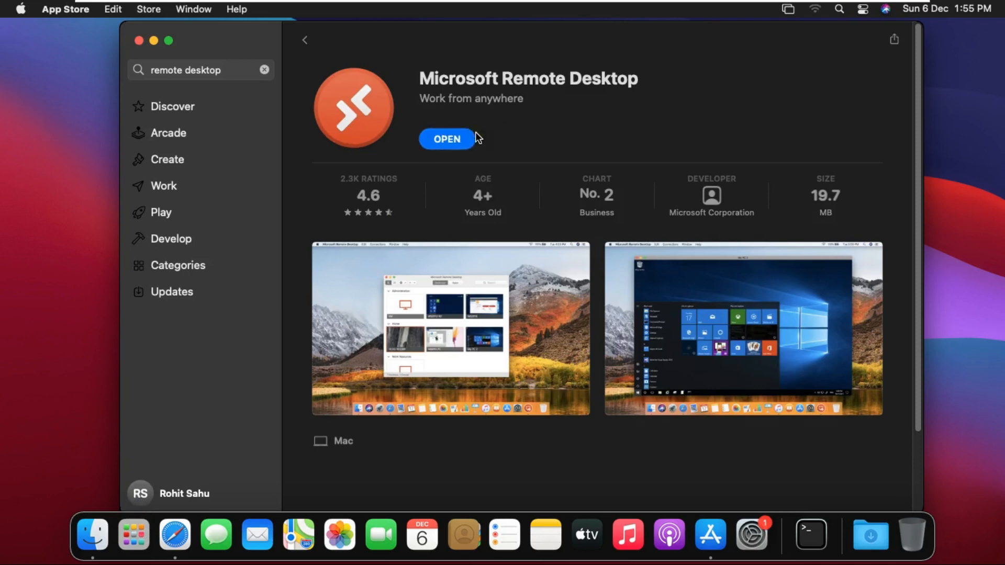
pyautogui.moveTo(485, 127)
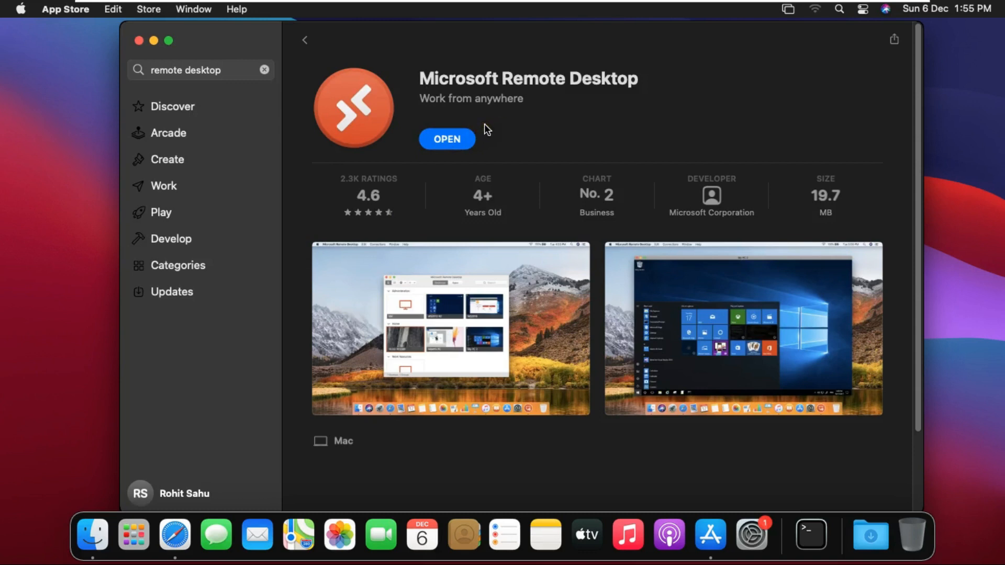
pyautogui.moveTo(500, 126)
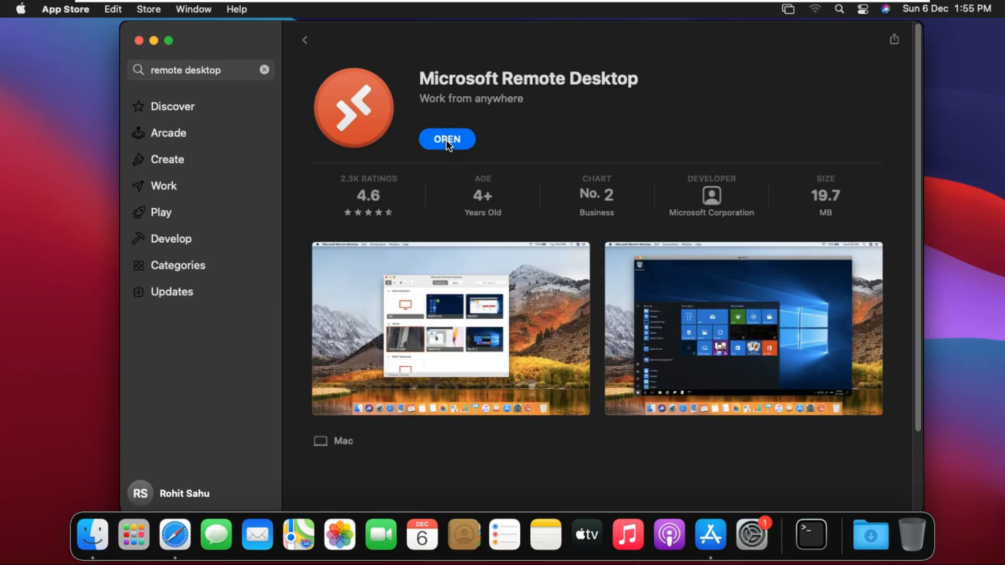
pyautogui.moveTo(445, 111)
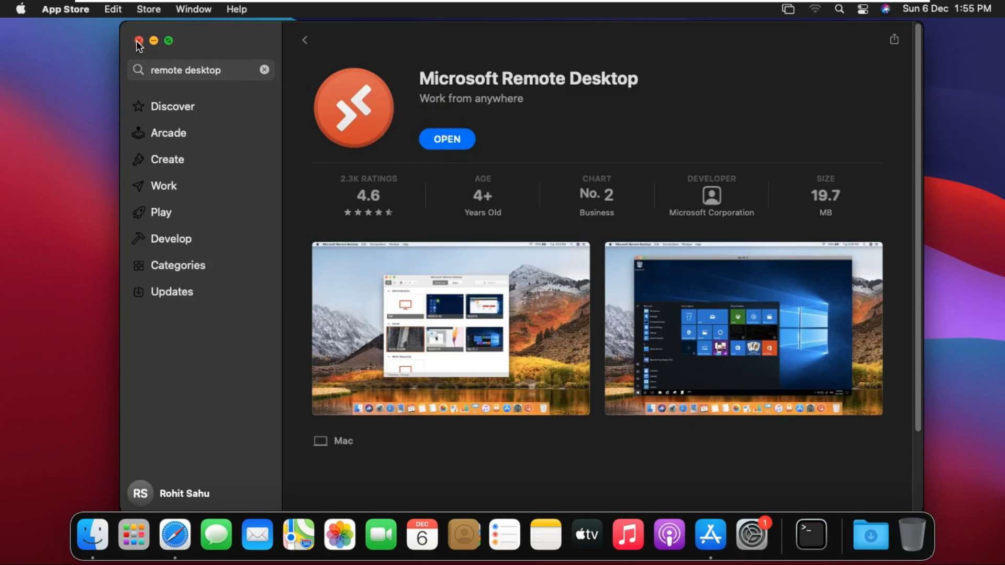
# Launch Microsoft Remote Desktop, agree to share usage data and allow microphone and camera access.
pyautogui.click(447, 138)
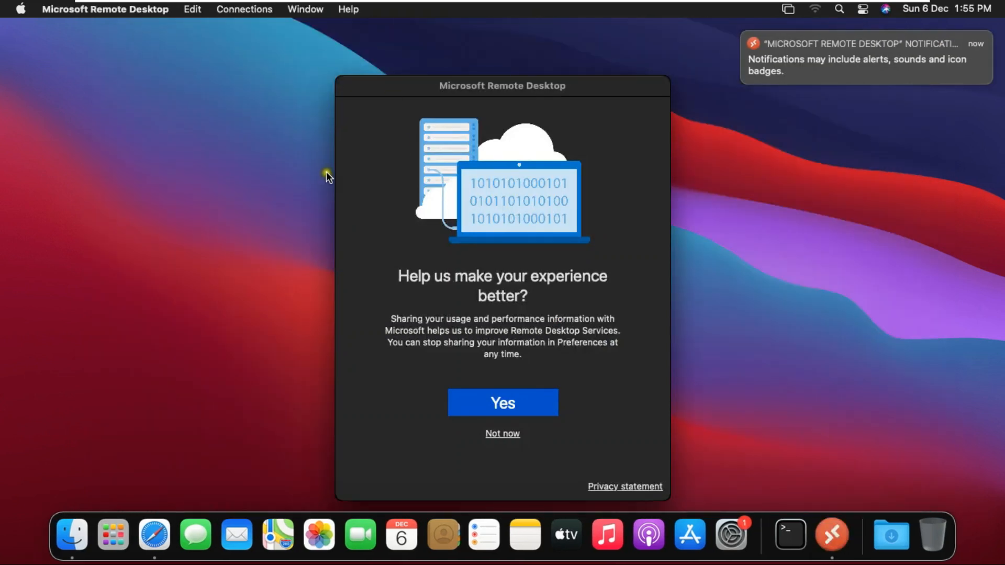
pyautogui.click(502, 402)
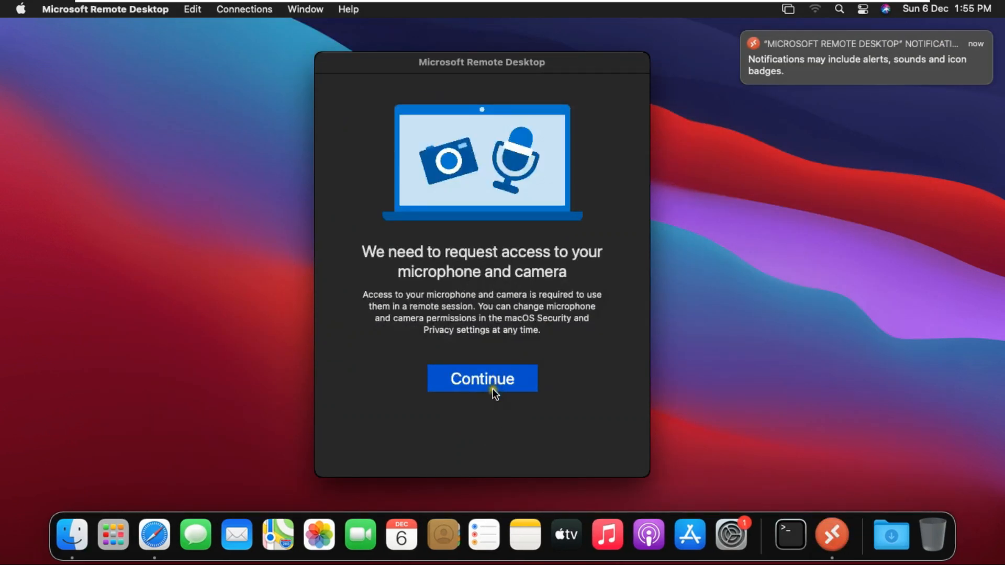
pyautogui.click(481, 379)
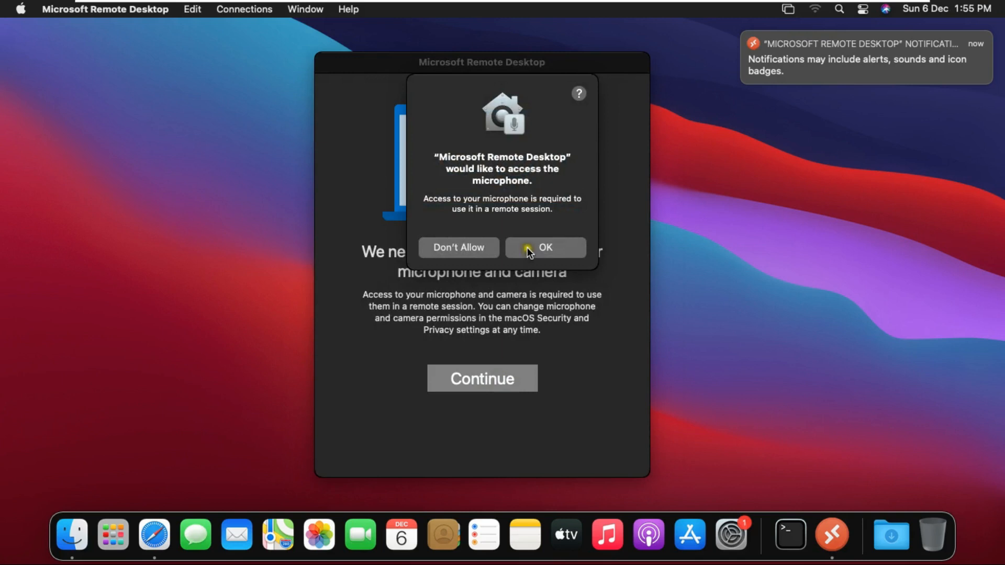
pyautogui.click(545, 247)
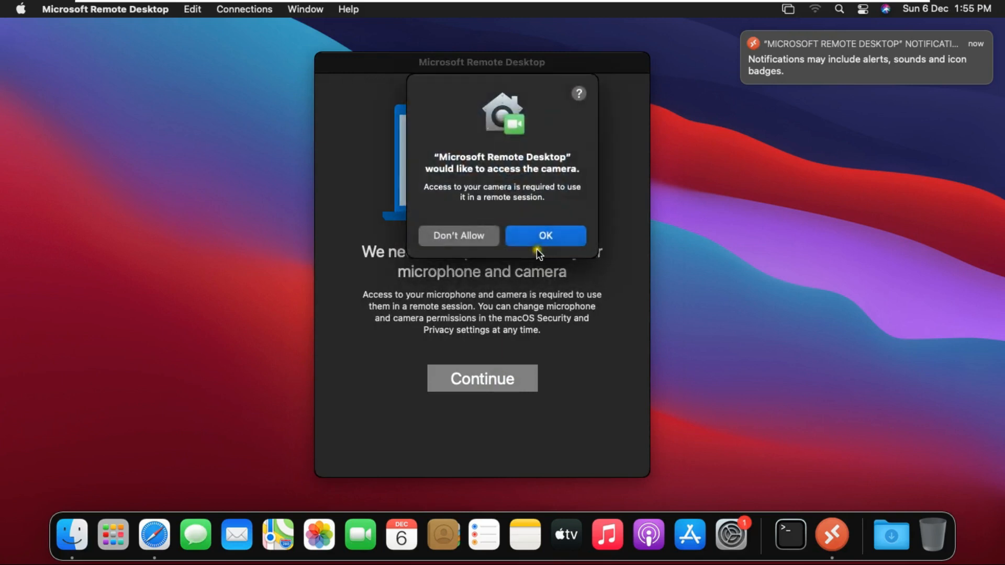
pyautogui.click(545, 236)
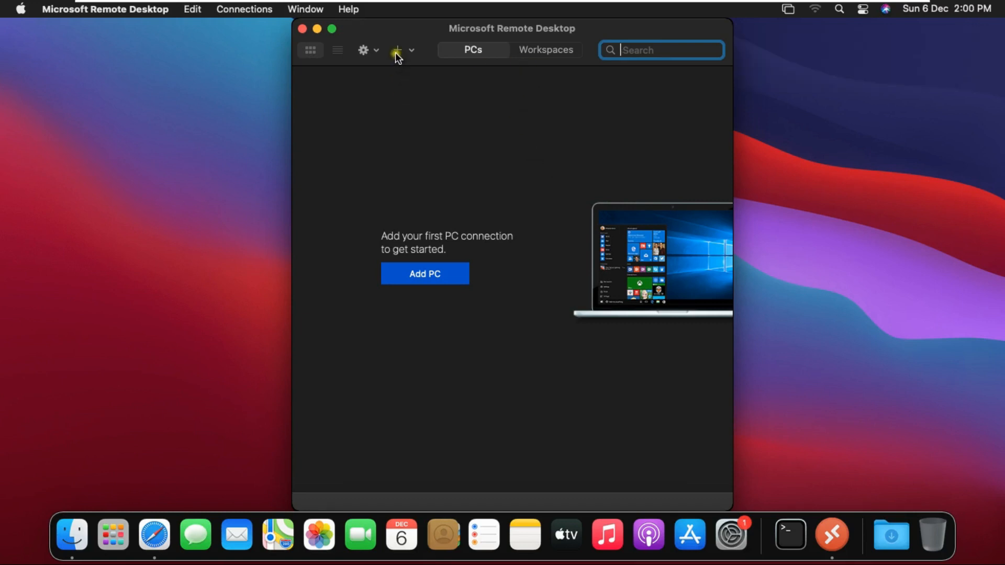
# Add a PC connection to host winos with the friendly name Windows 10 Machine.
pyautogui.click(400, 50)
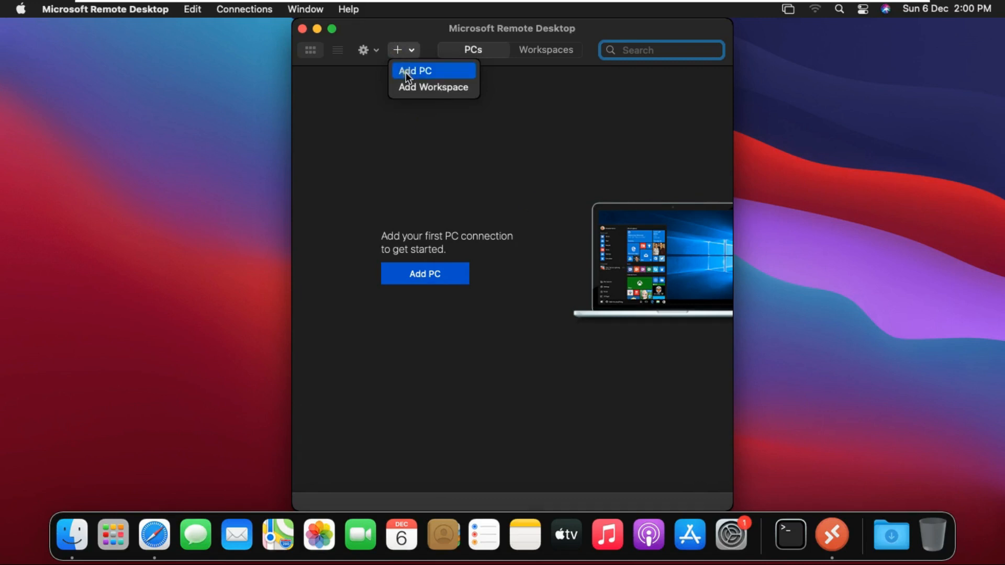
pyautogui.click(416, 70)
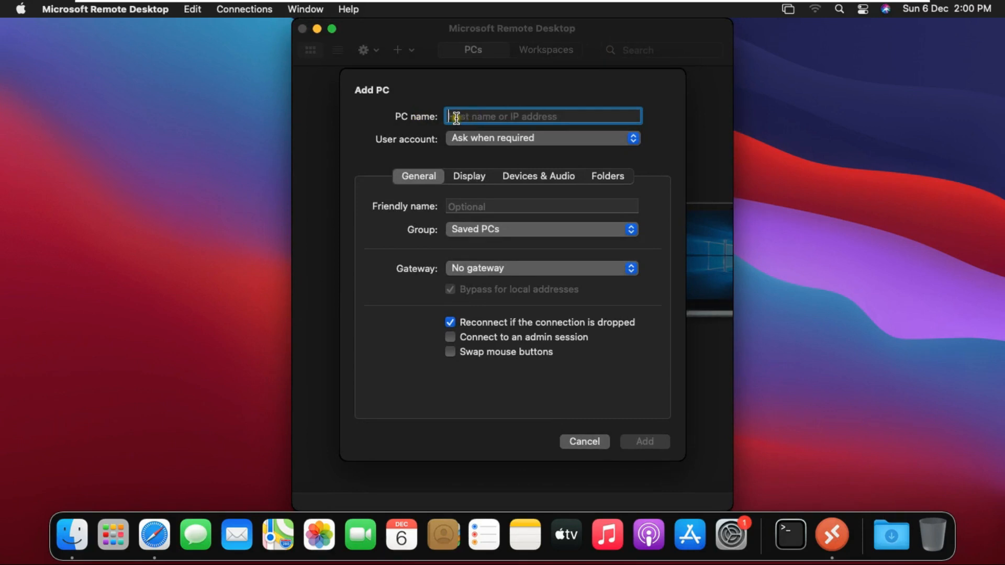
pyautogui.moveTo(573, 112)
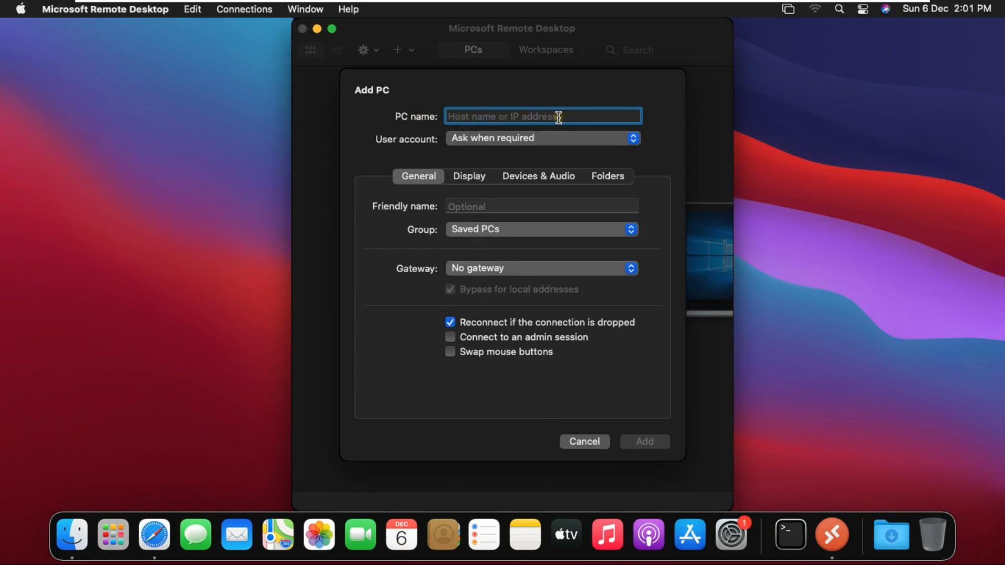
pyautogui.moveTo(596, 7)
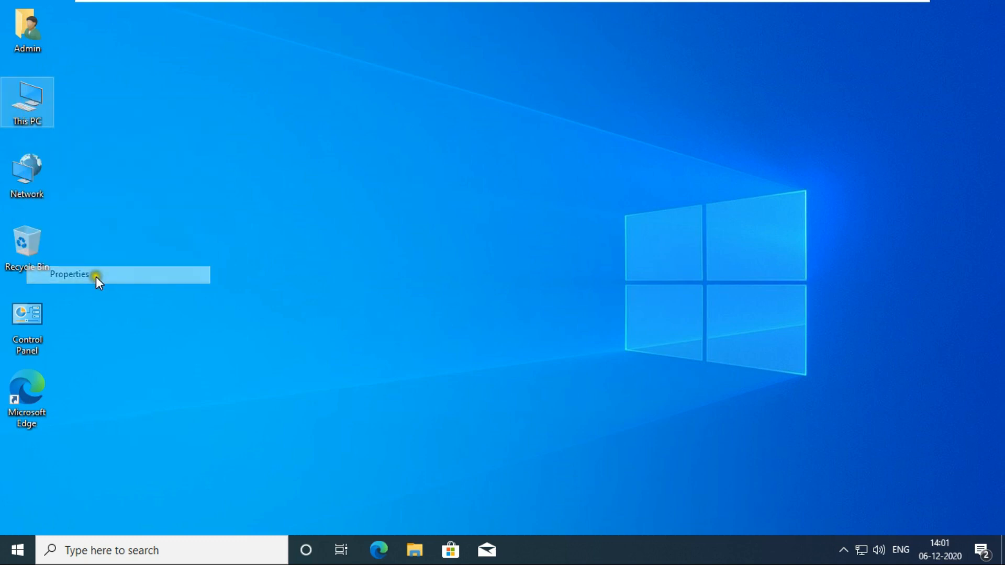
pyautogui.click(69, 274)
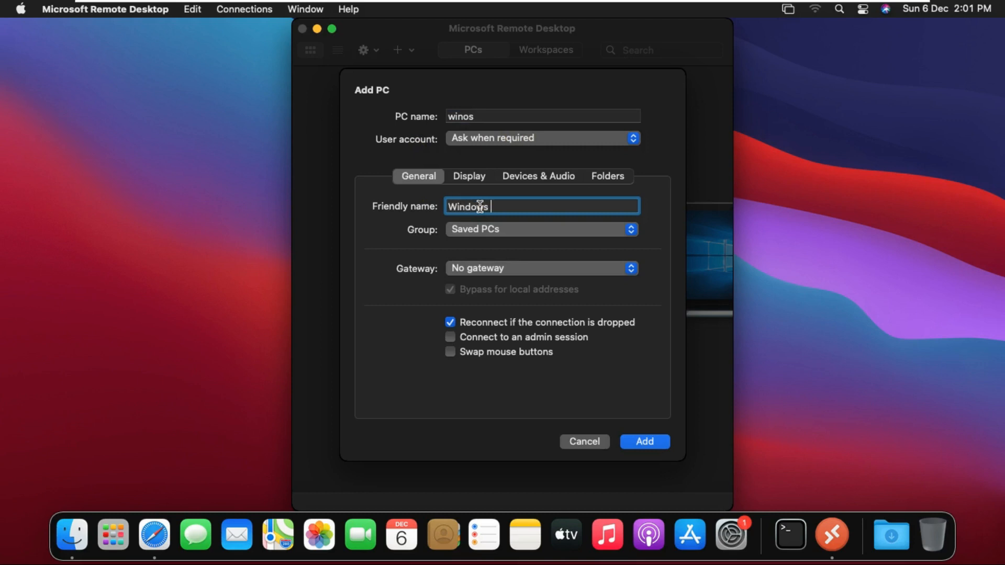
pyautogui.write('10 Machine')
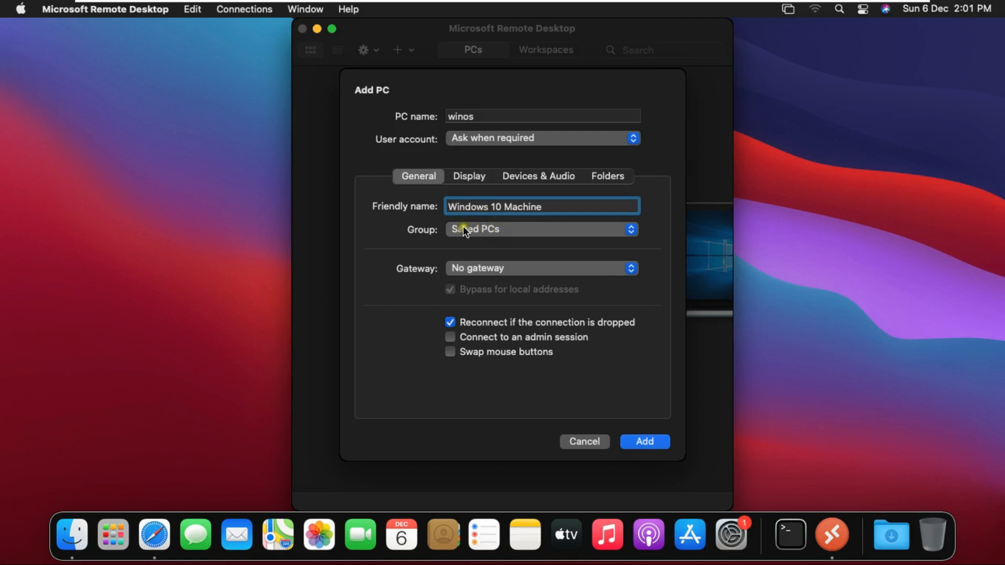
pyautogui.moveTo(535, 274)
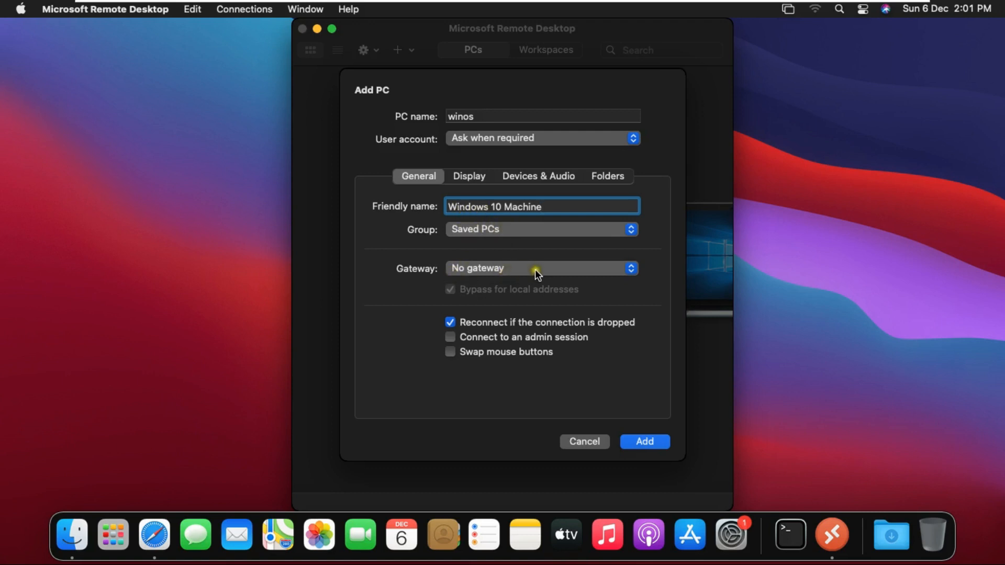
pyautogui.click(645, 441)
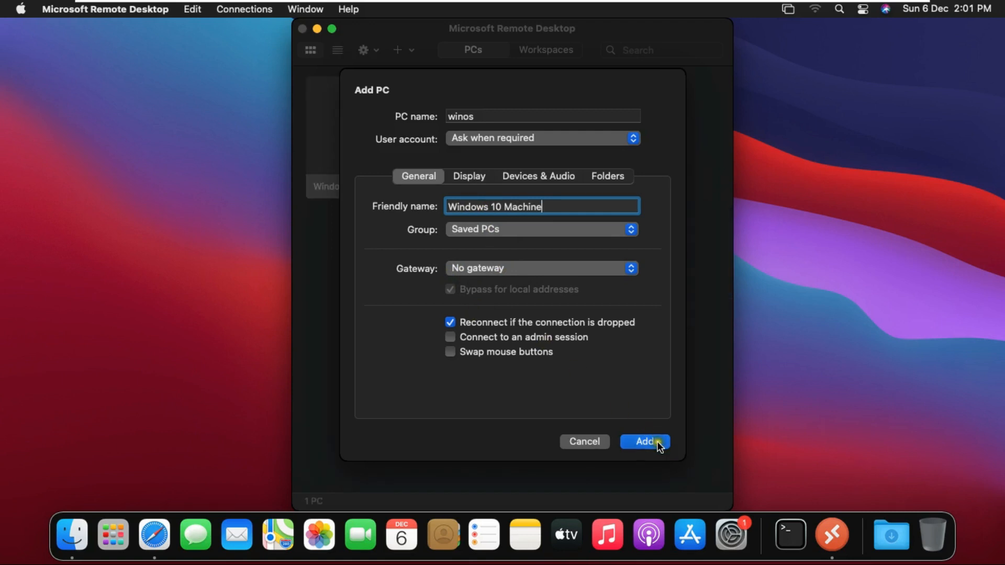
pyautogui.click(644, 441)
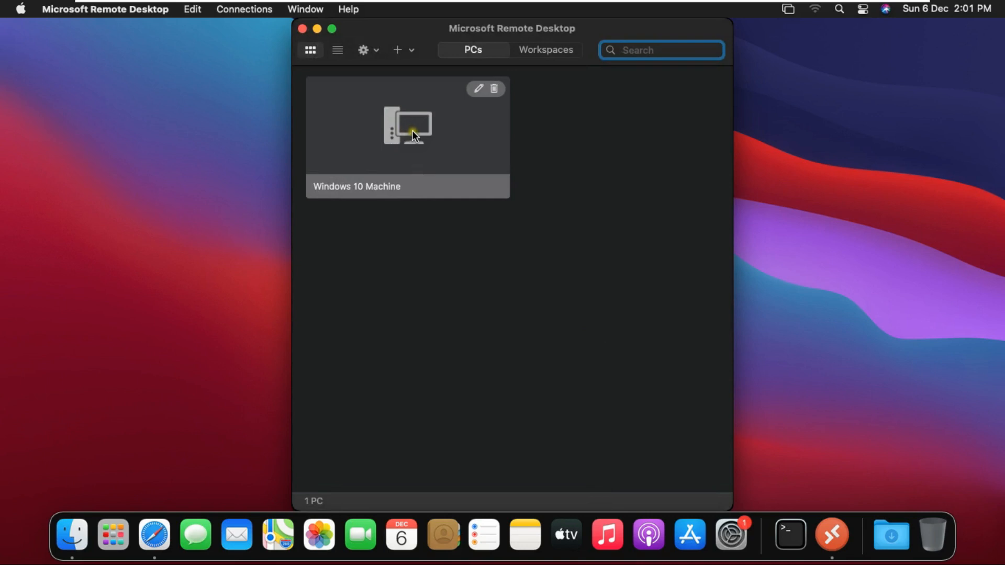
# Connect to Windows 10 Machine as admin and continue past the unverified certificate warning.
pyautogui.doubleClick(409, 134)
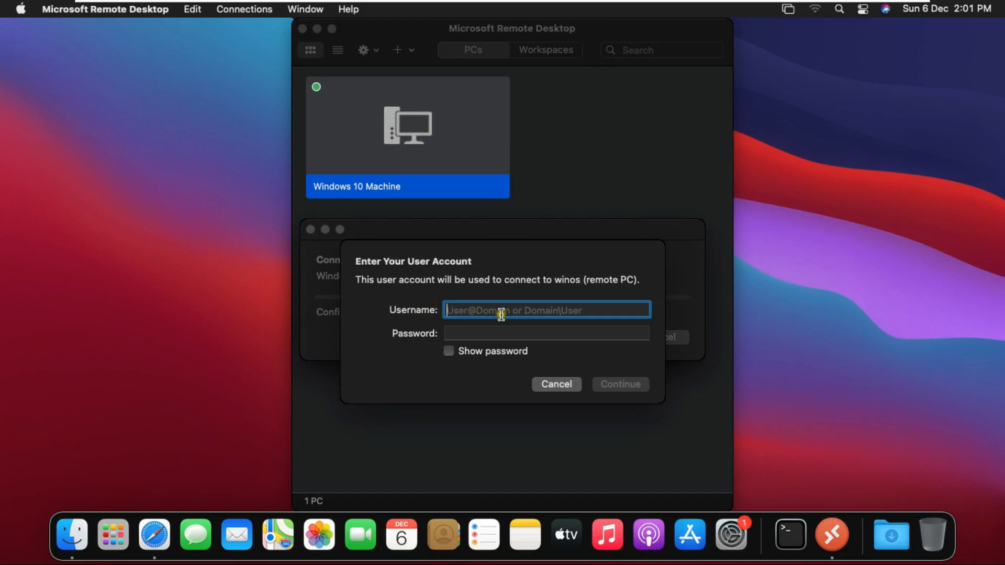
pyautogui.write('admin')
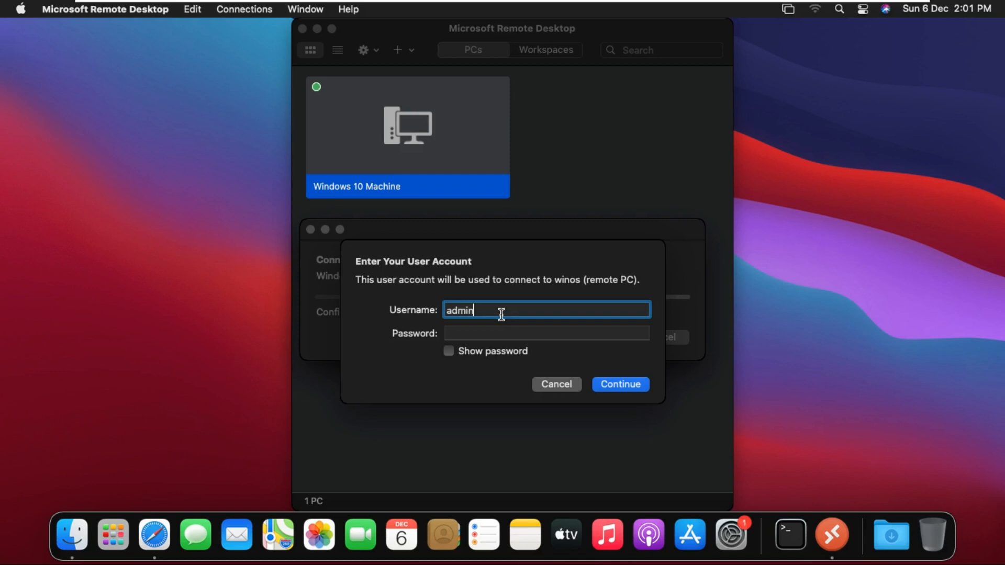
pyautogui.click(545, 332)
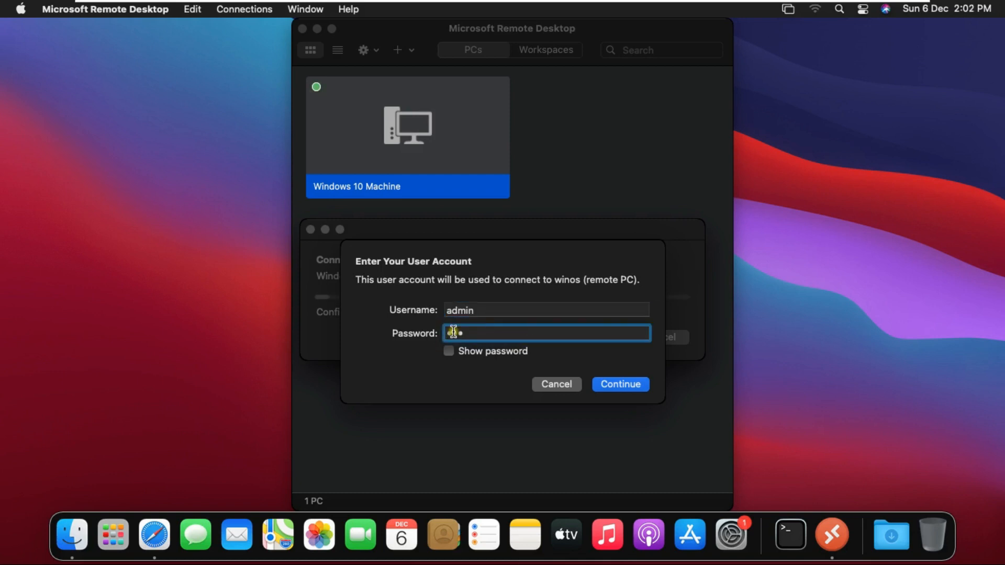
pyautogui.click(620, 384)
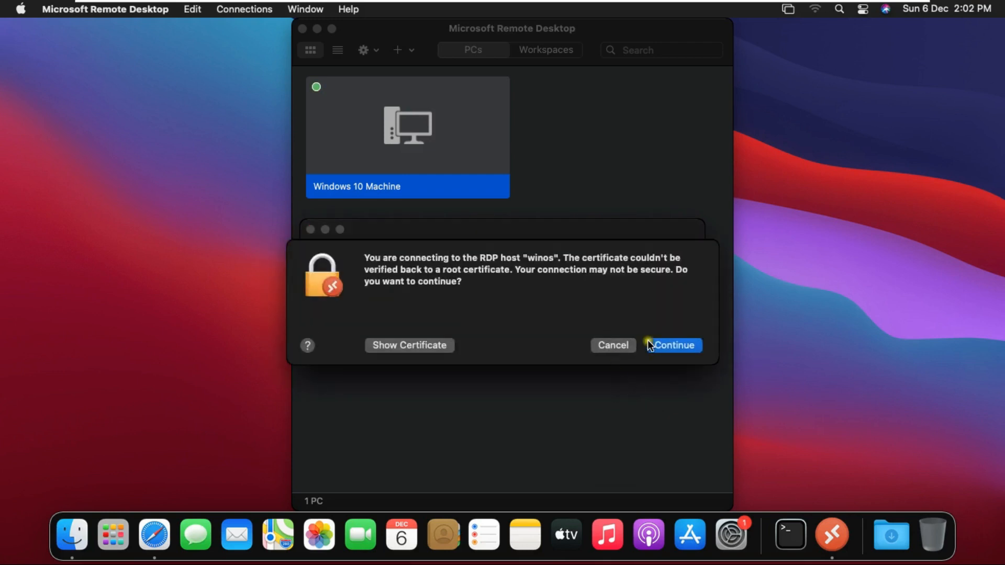
pyautogui.click(674, 346)
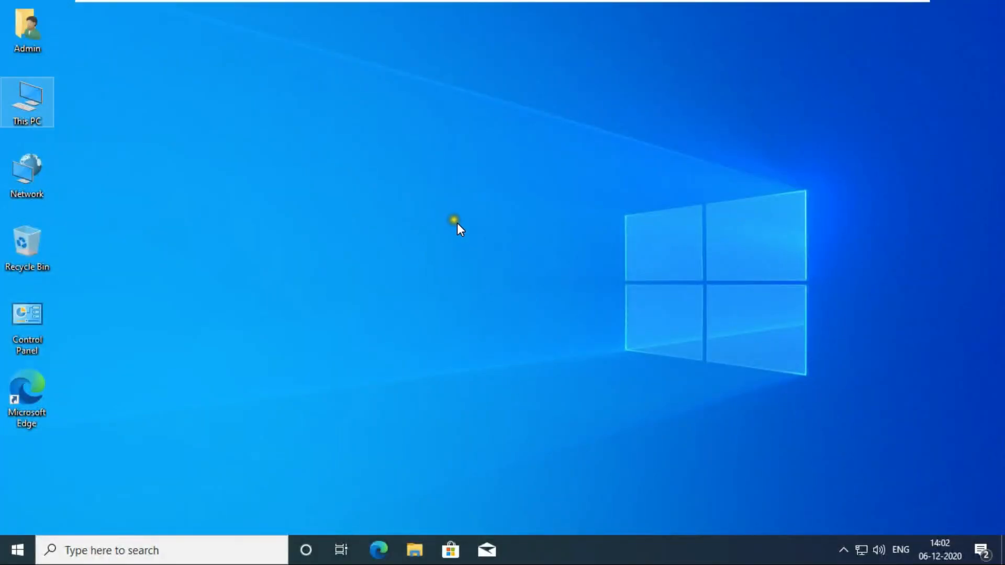
pyautogui.moveTo(446, 300)
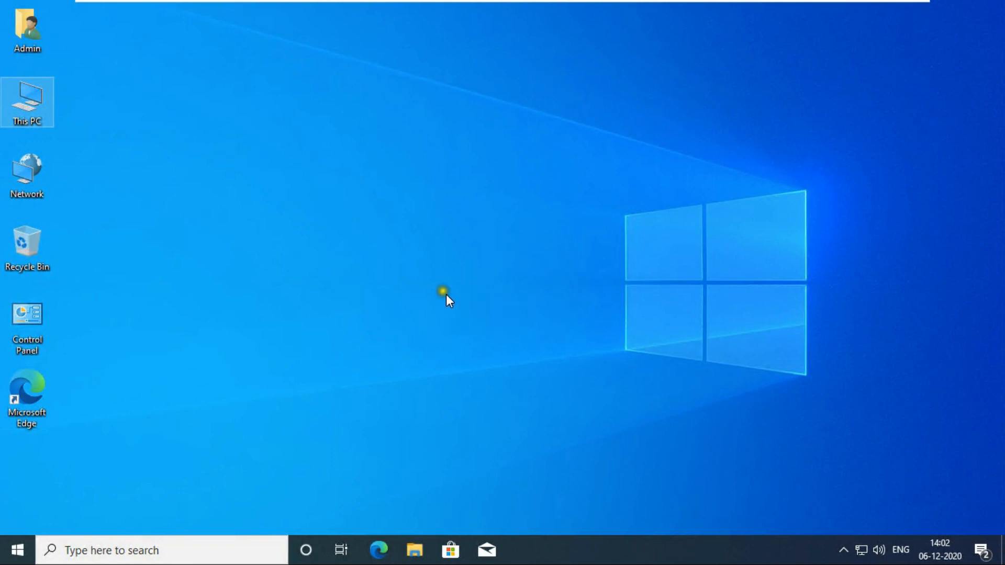
pyautogui.moveTo(366, 283)
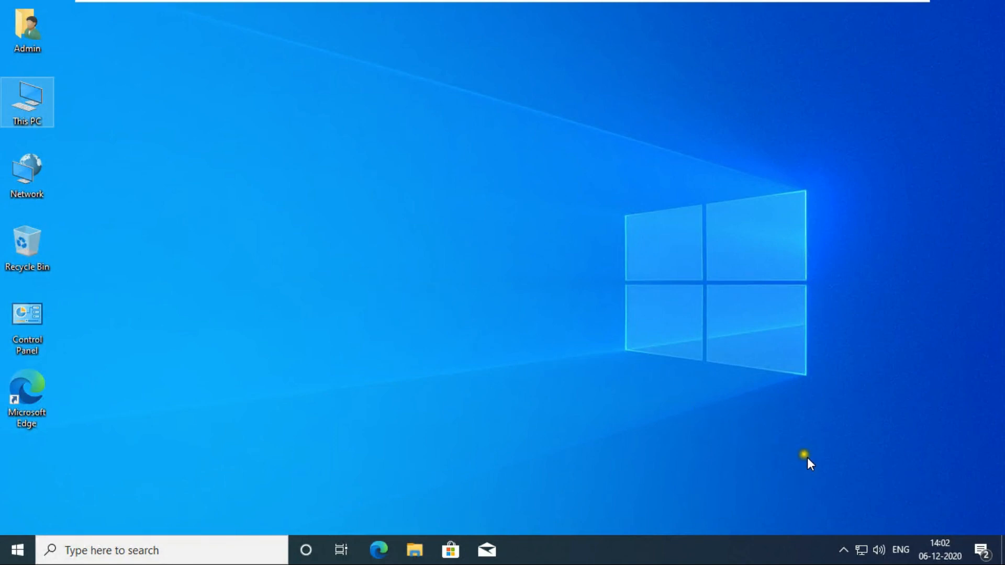
pyautogui.moveTo(678, 400)
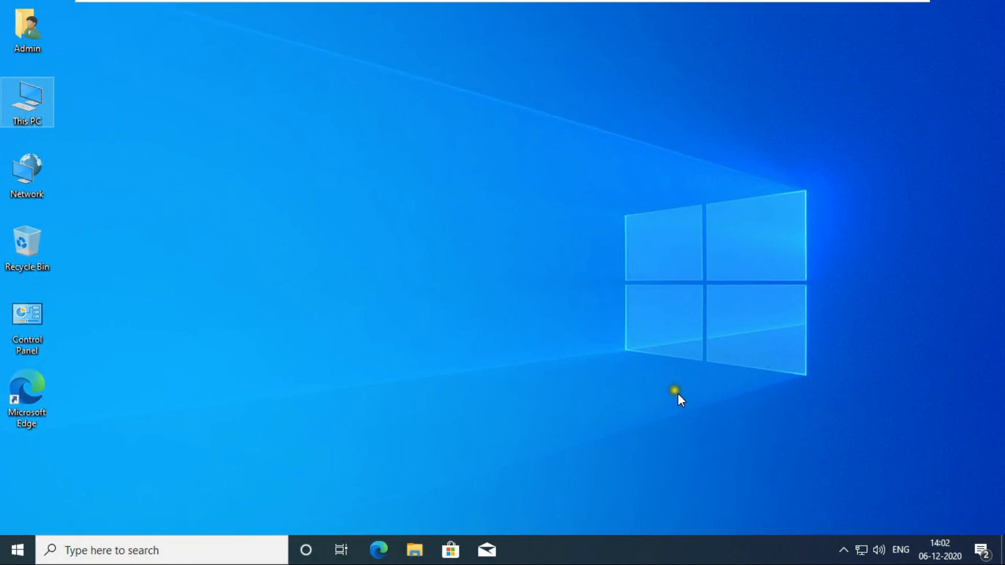
pyautogui.moveTo(612, 64)
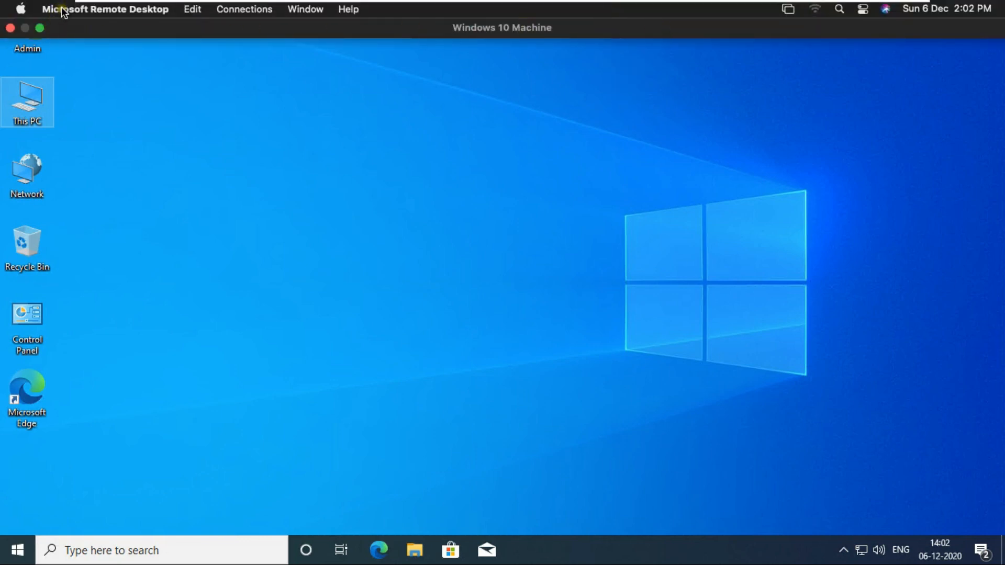
# Quit Remote Desktop from its application menu, returning to the macOS desktop.
pyautogui.click(102, 10)
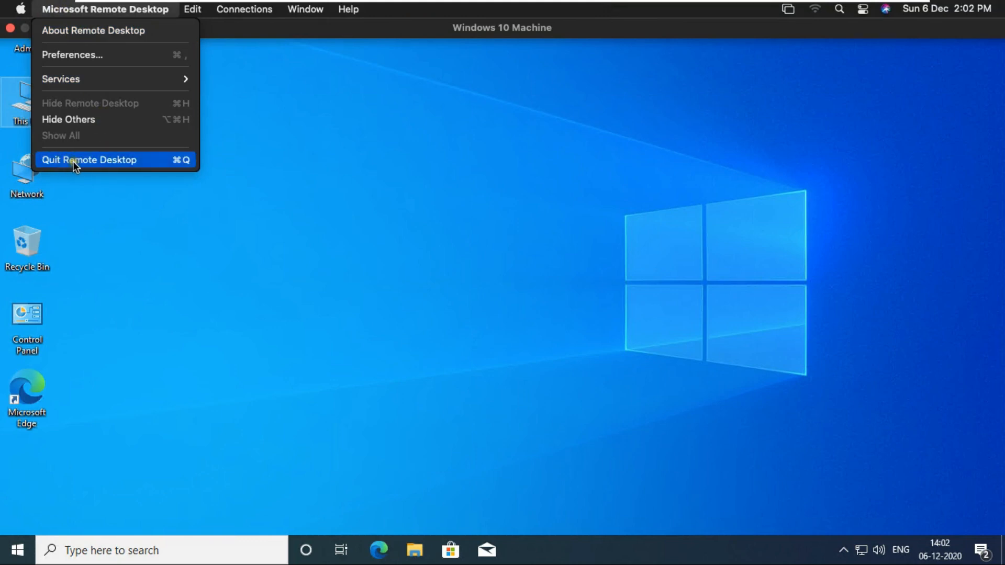
pyautogui.click(89, 160)
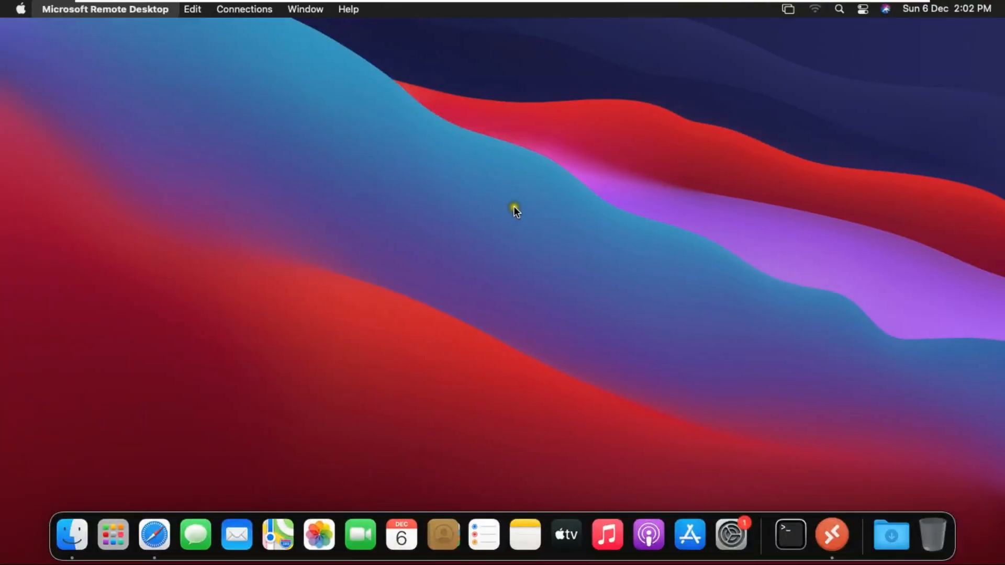